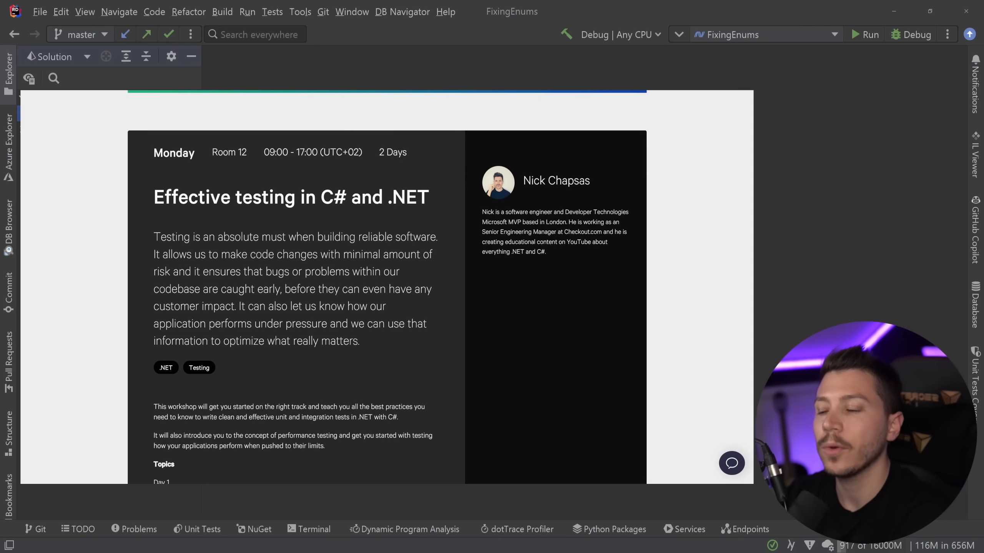
Step: Scroll through the Color enum's long list of named colours in Color.cs
{"action": "scroll", "scroll_direction": "down", "scroll_amount": 3}
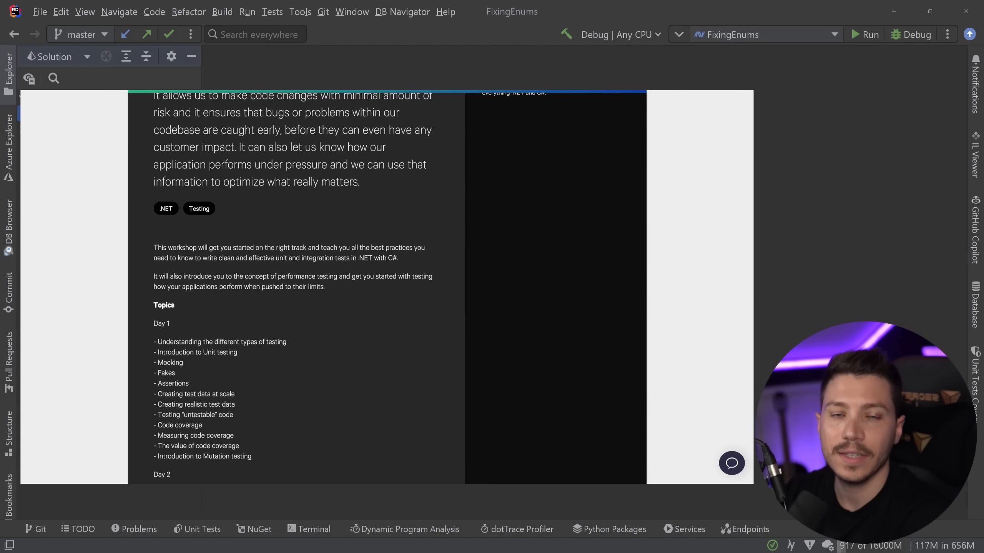
{"action": "scroll", "scroll_direction": "down", "scroll_amount": 3}
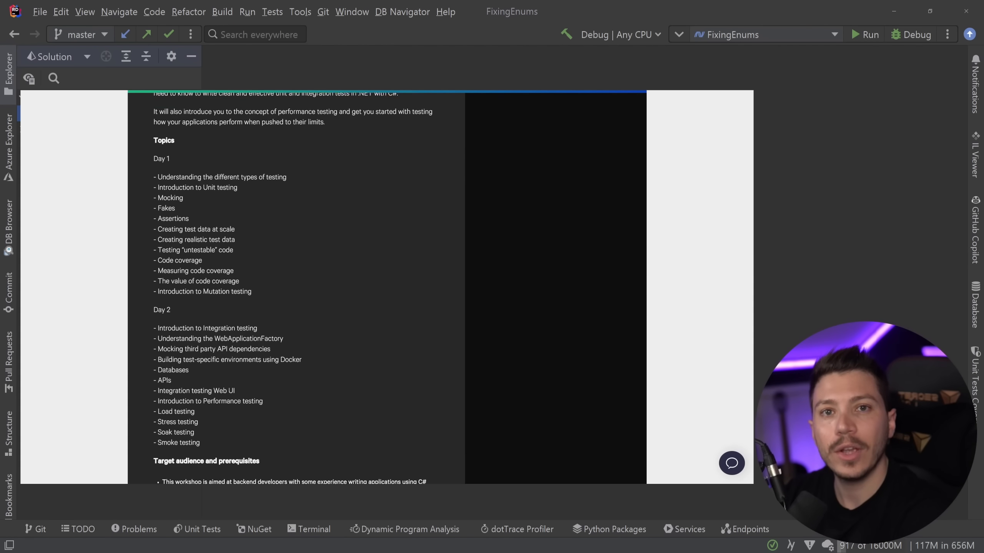
{"action": "scroll", "scroll_direction": "down", "scroll_amount": 3}
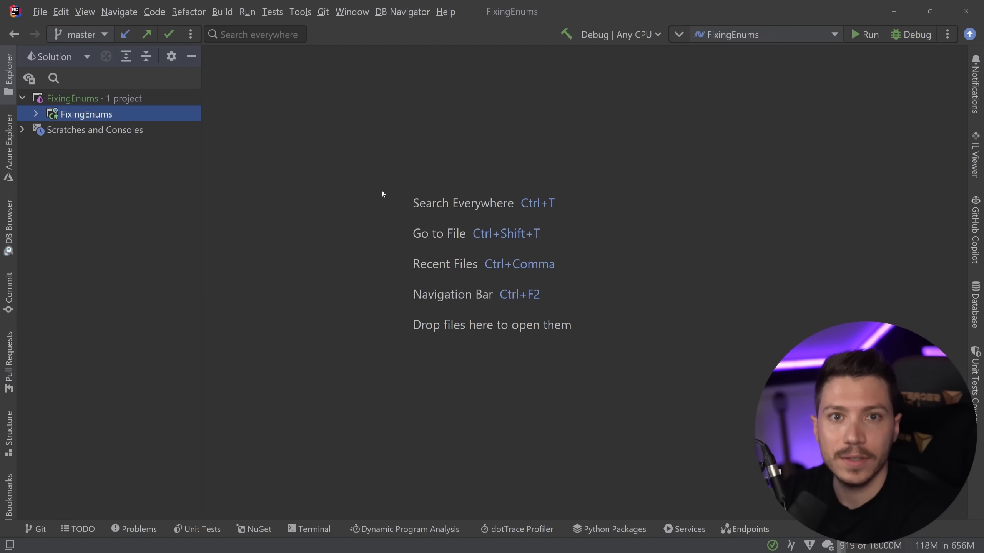
{"action": "mouse_move", "coordinate": [60, 125]}
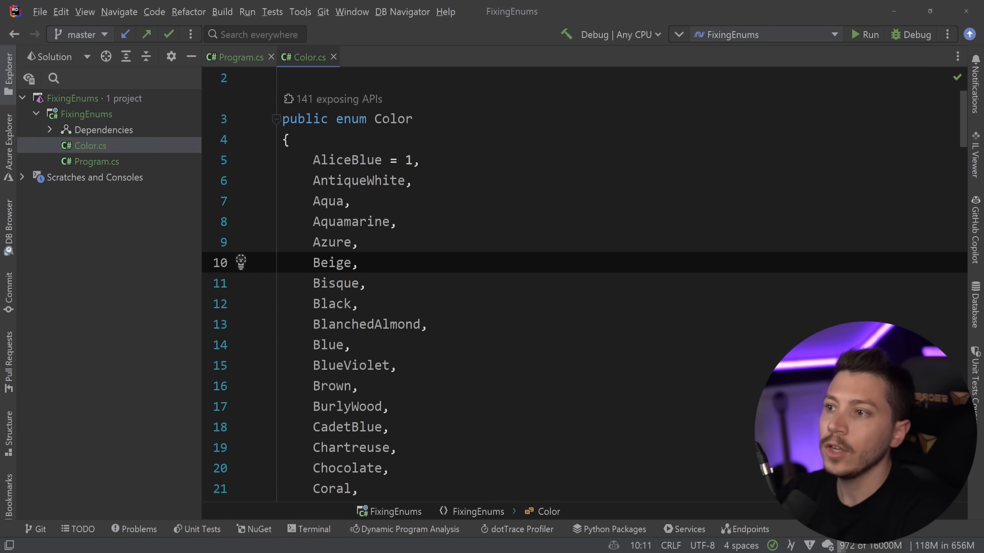
{"action": "scroll", "scroll_direction": "down", "scroll_amount": 3}
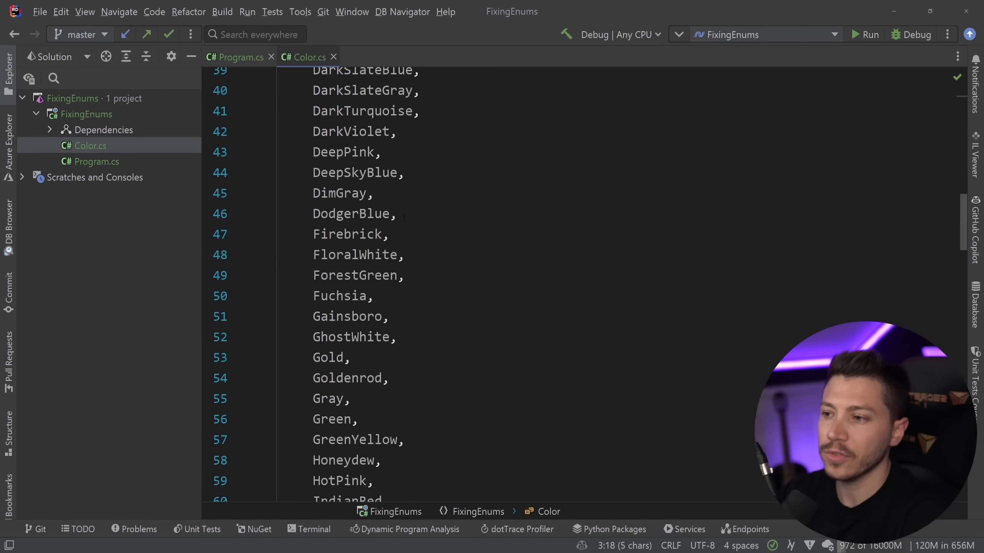
{"action": "scroll", "scroll_direction": "down", "scroll_amount": 3}
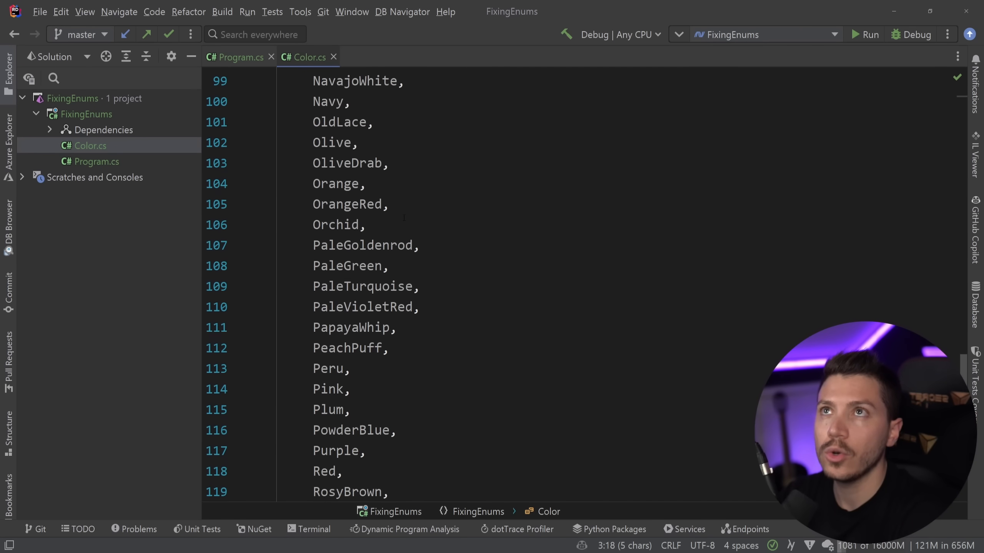
{"action": "scroll", "scroll_direction": "down", "scroll_amount": 3}
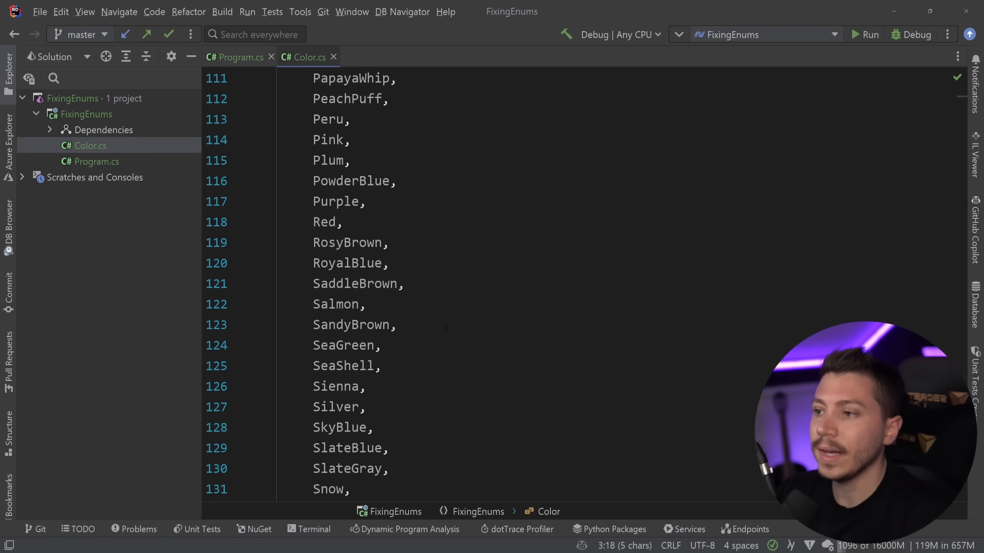
{"action": "scroll", "scroll_direction": "up", "scroll_amount": 3}
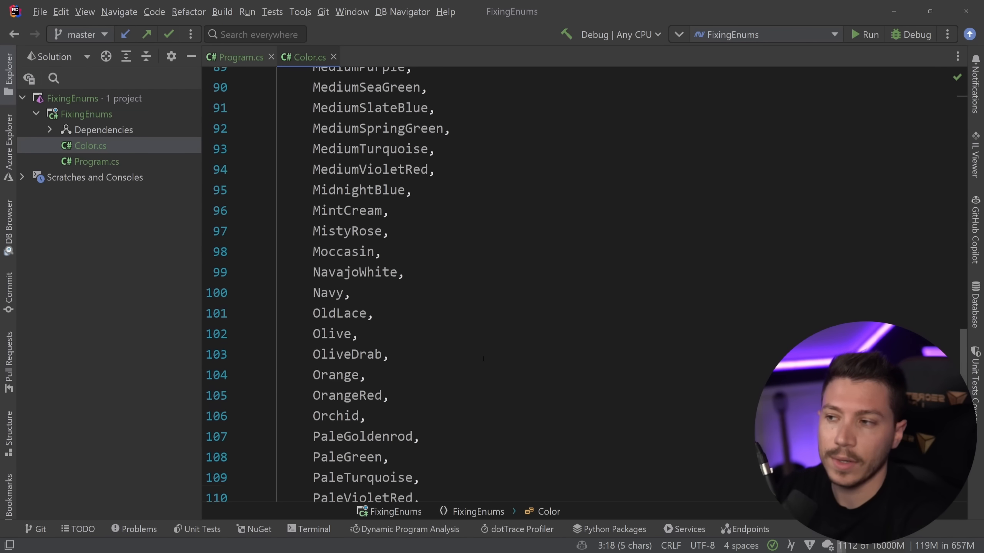
{"action": "scroll", "scroll_direction": "up", "scroll_amount": 3}
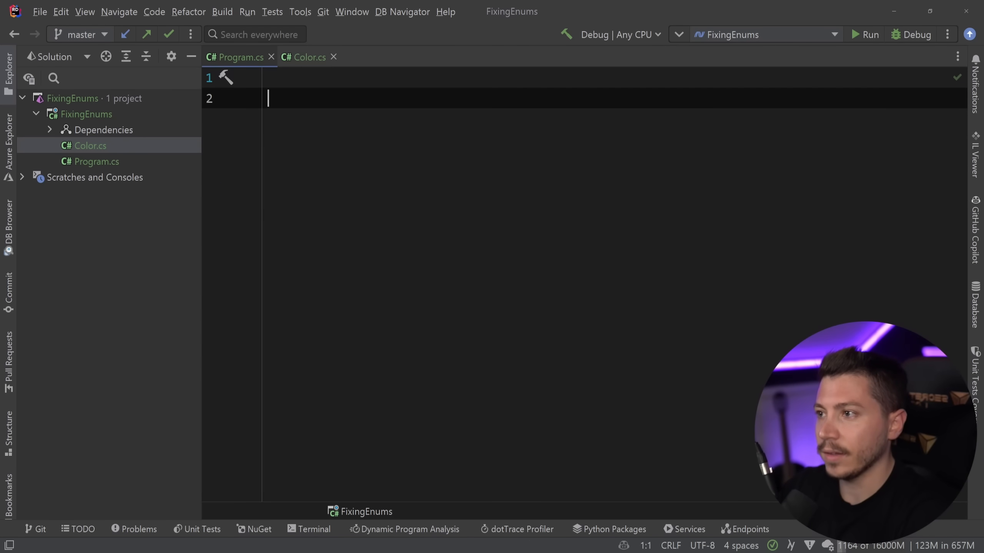
Step: Write var color = Color.LightGreen; and Console.WriteLine(color);, then run it to output LightGreen
{"action": "type", "text": "var color = Color.;"}
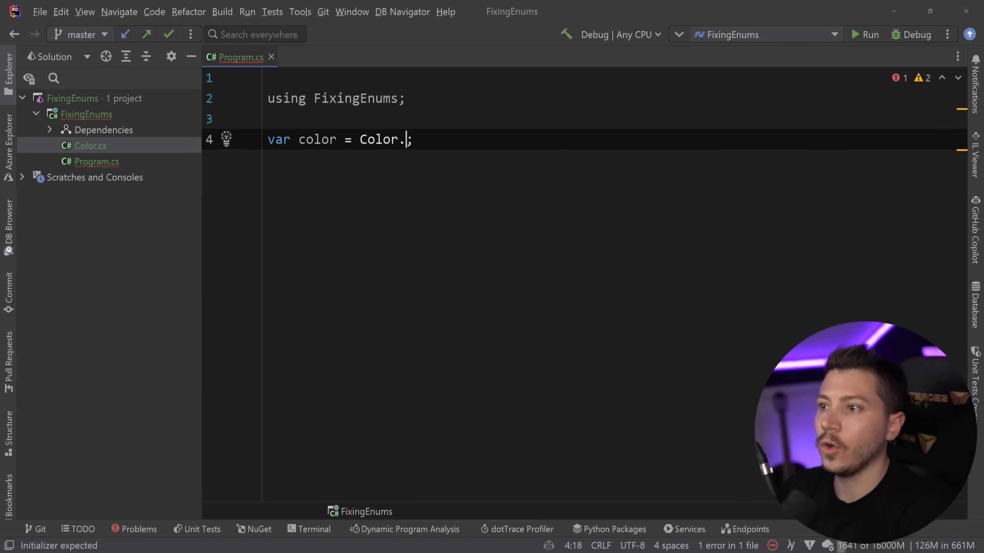
{"action": "type", "text": "Ligjt"}
{"action": "type", "text": "C"}
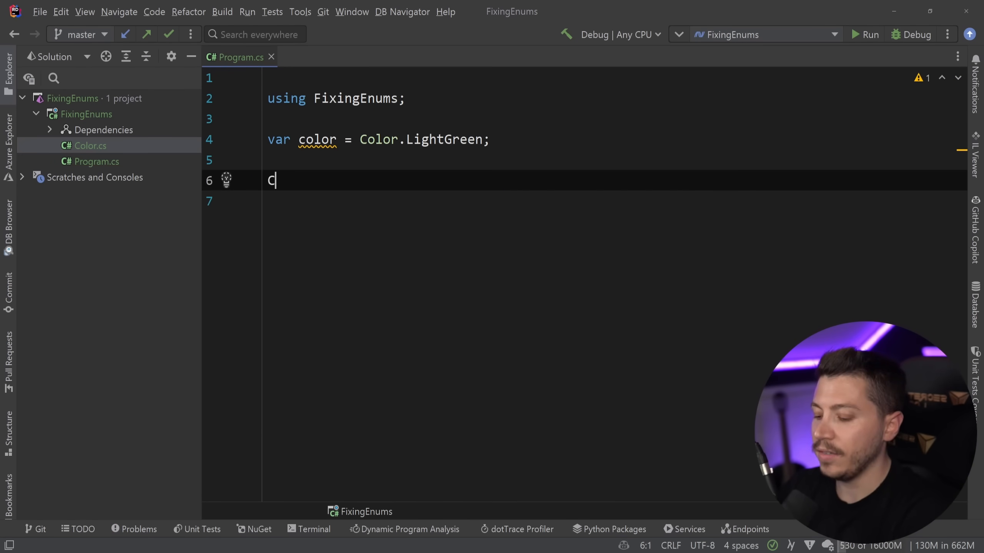
{"action": "type", "text": "onsole."}
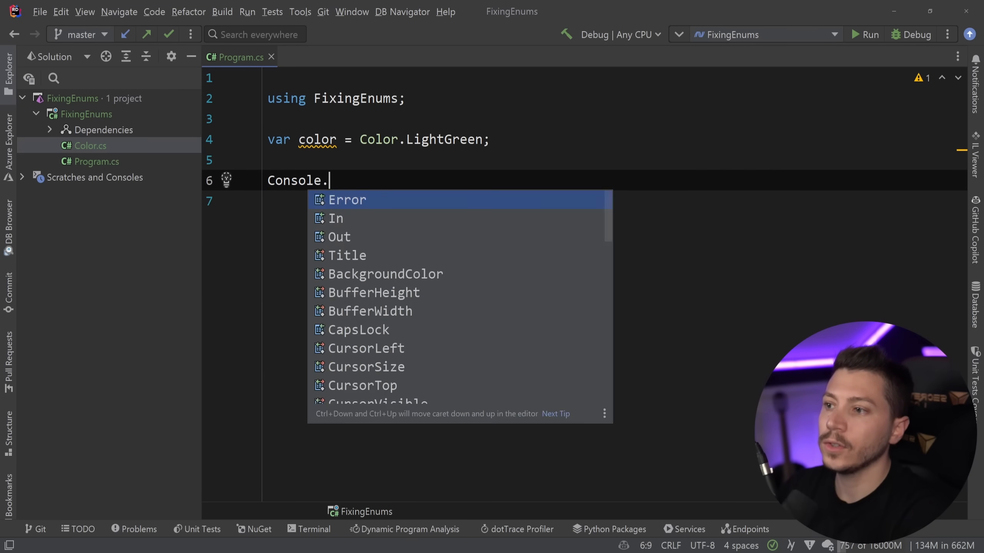
{"action": "type", "text": "WriteLine(color);"}
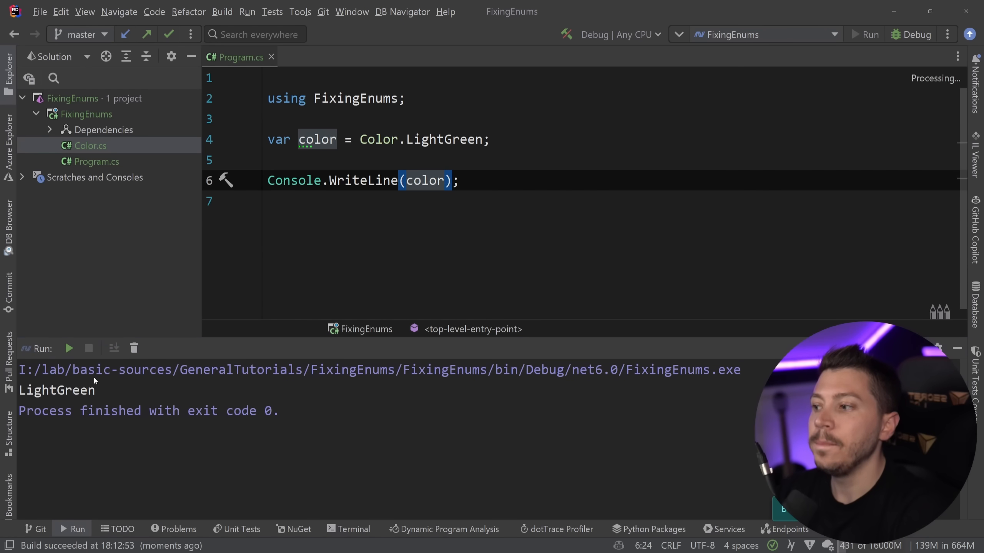
{"action": "double_click", "coordinate": [56, 390]}
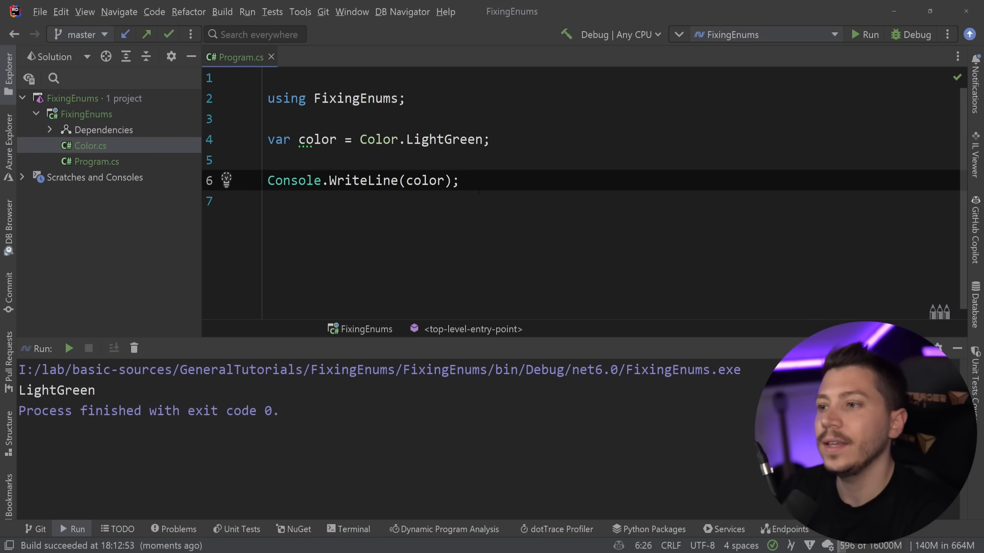
Step: Change the argument to color.ToString(), peek at the decompiled Enum.cs lookup, and return to Program.cs
{"action": "double_click", "coordinate": [424, 181]}
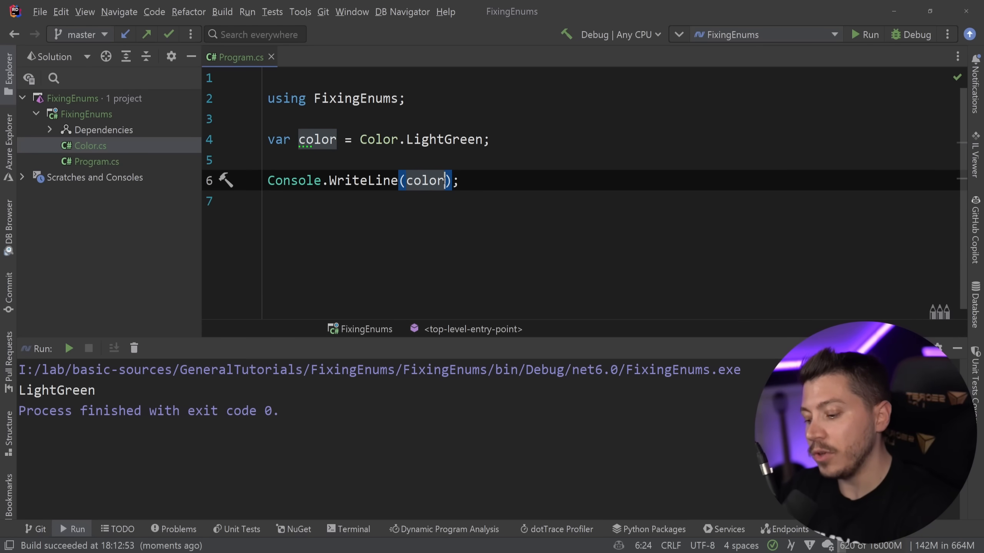
{"action": "type", "text": ".ToString("}
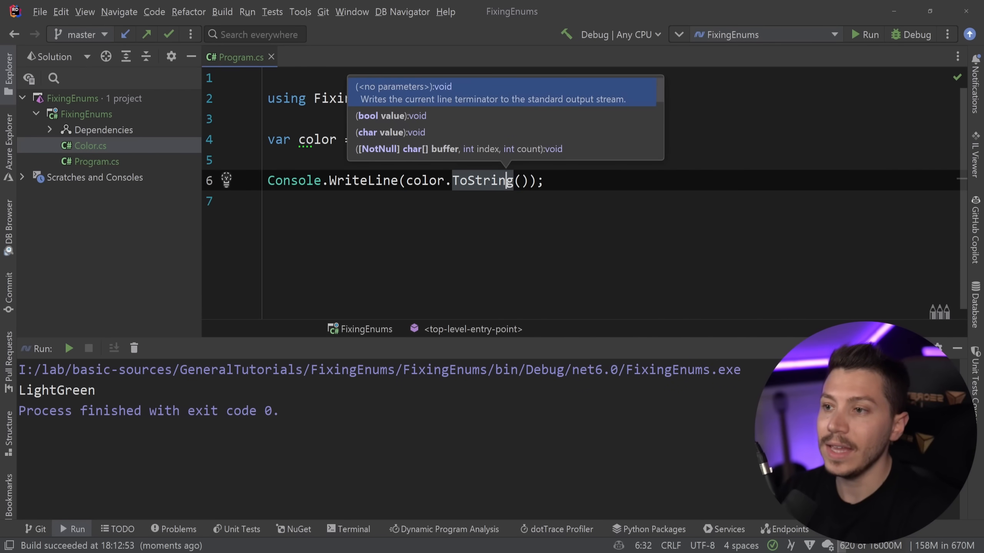
{"action": "left_click", "coordinate": [483, 181]}
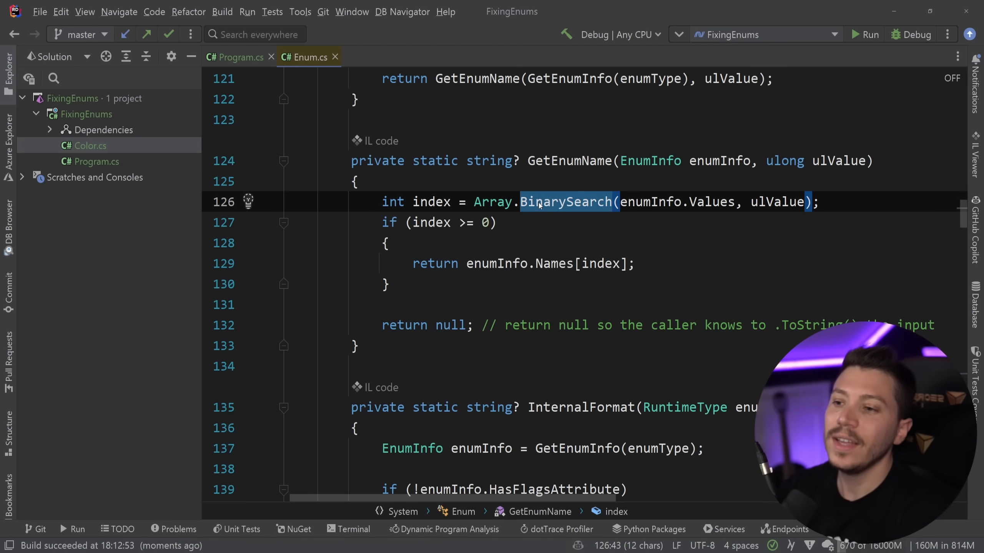
{"action": "left_click", "coordinate": [235, 57]}
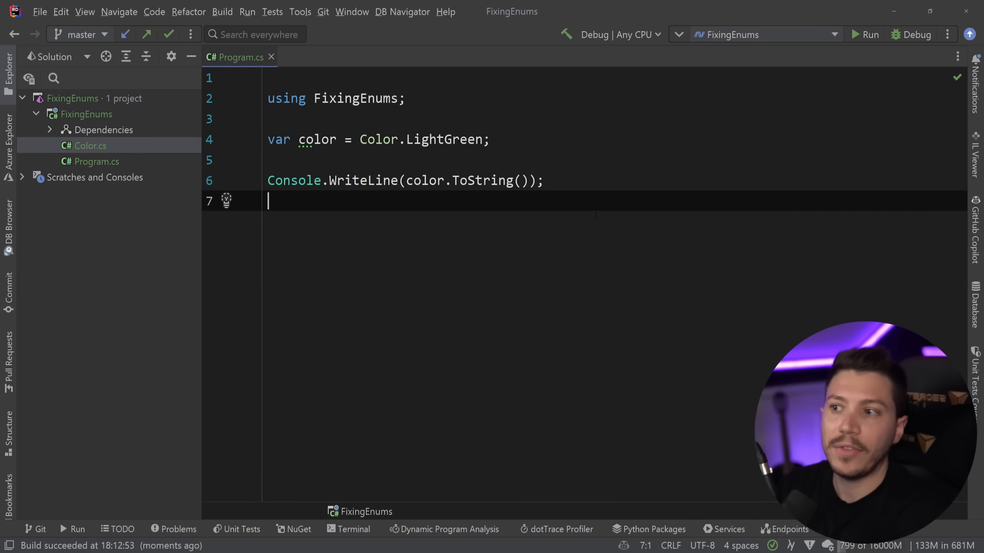
Step: Add var matched = Enum.TryParse("LightGreen", out Color theColor); and highlight the LightGreen literal
{"action": "type", "text": "Enum.TryParse("}
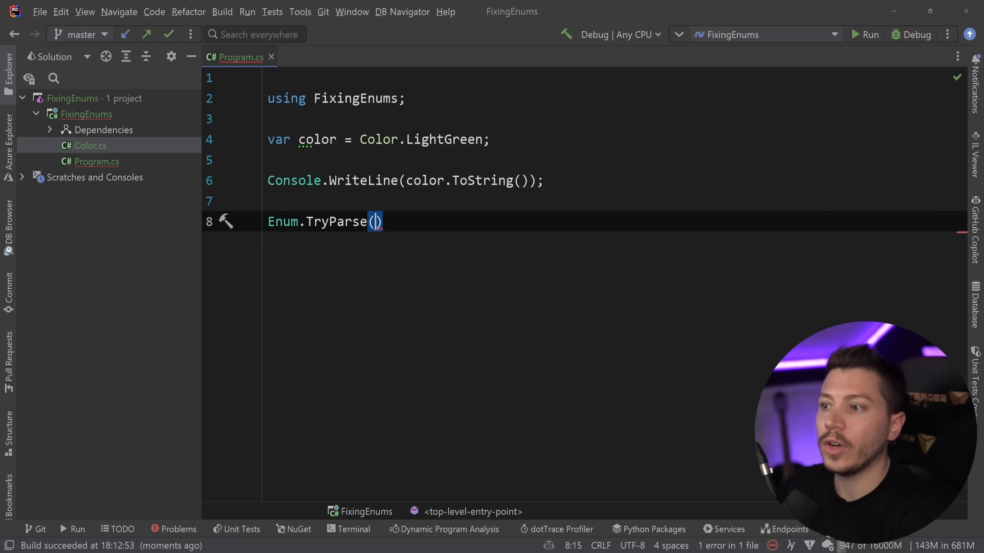
{"action": "type", "text": "\""}
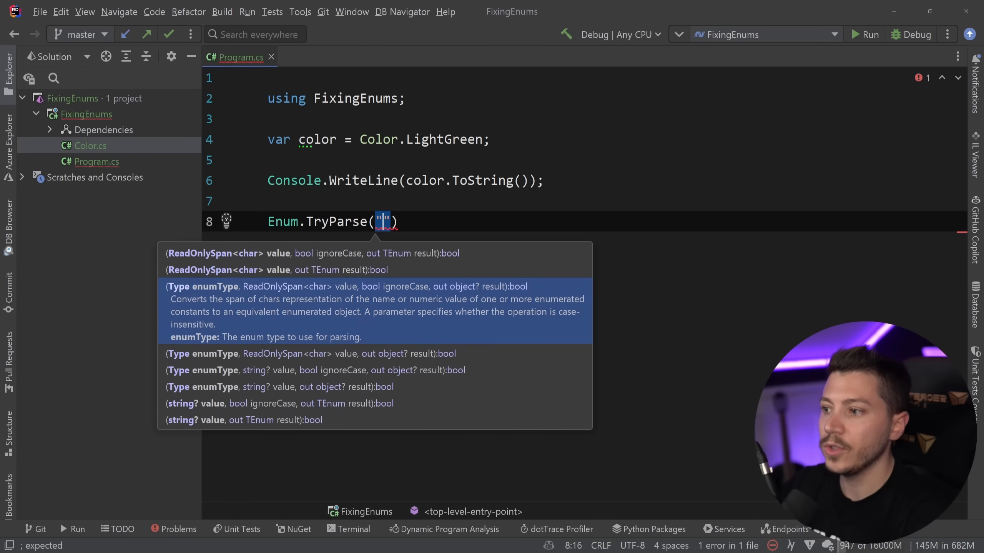
{"action": "key", "text": "Escape"}
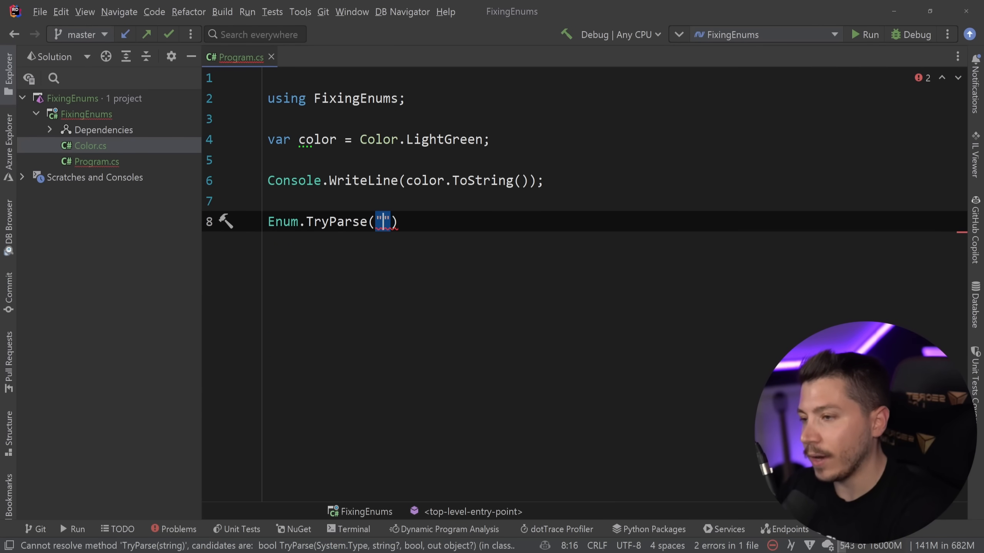
{"action": "type", "text": "Lig"}
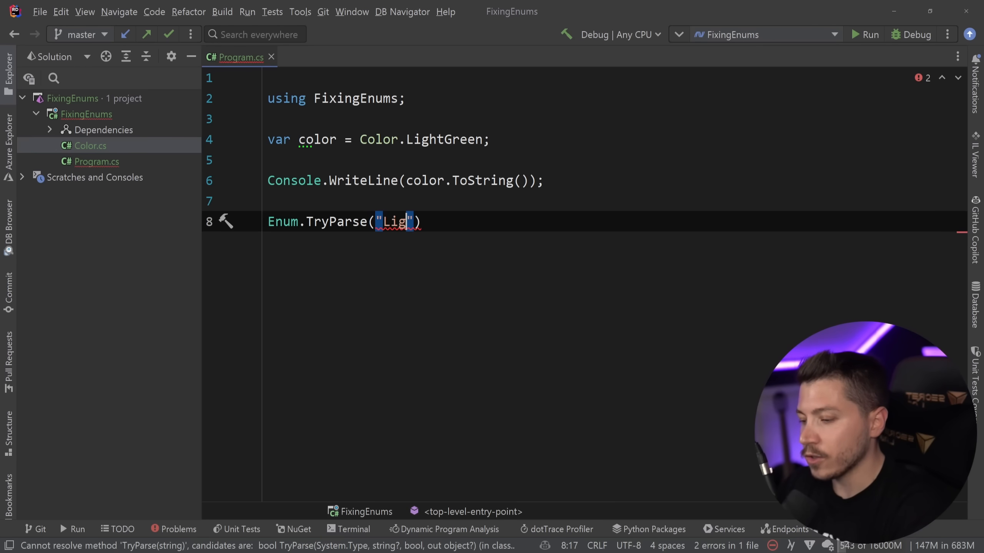
{"action": "type", "text": "htGreen"}
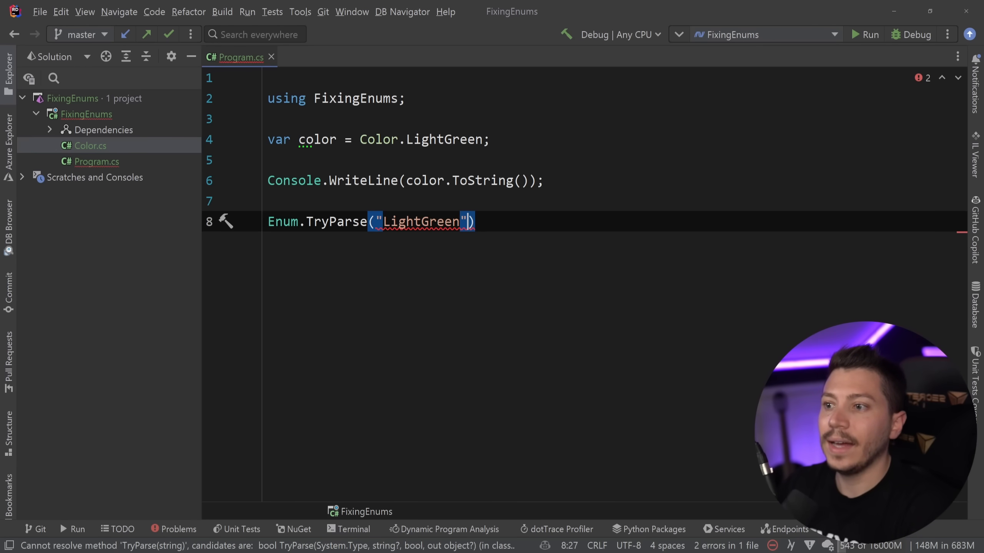
{"action": "type", "text": ", out Color theColor"}
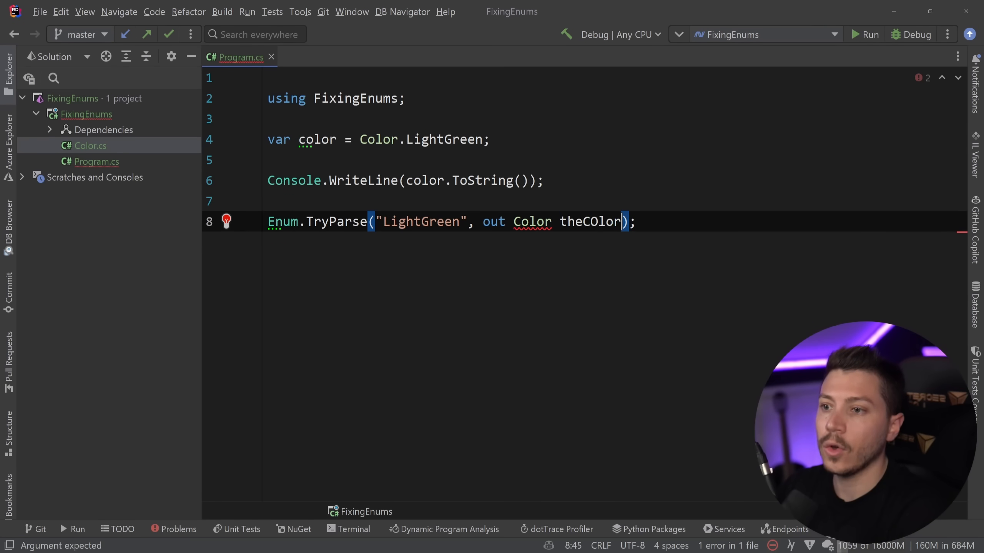
{"action": "type", "text": "var matched ="}
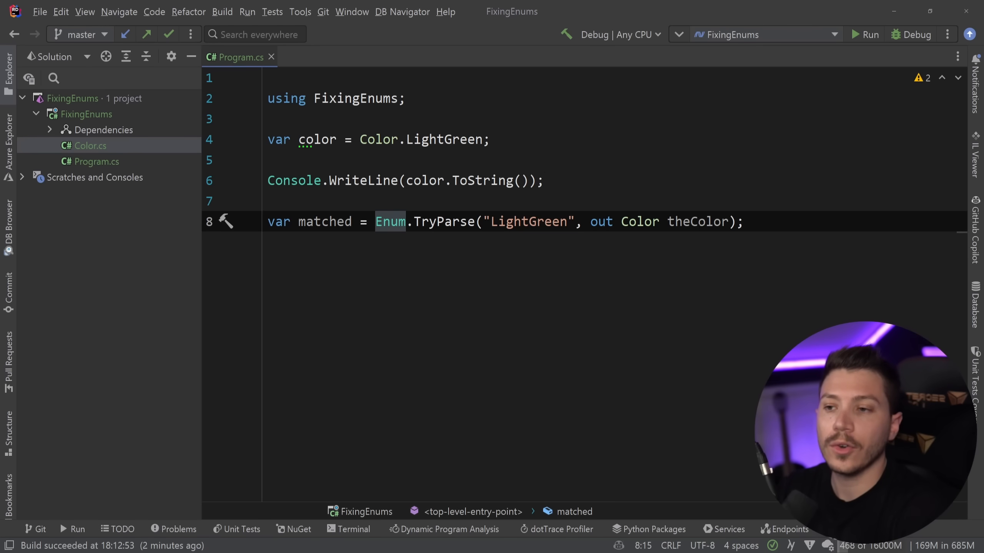
{"action": "double_click", "coordinate": [699, 221]}
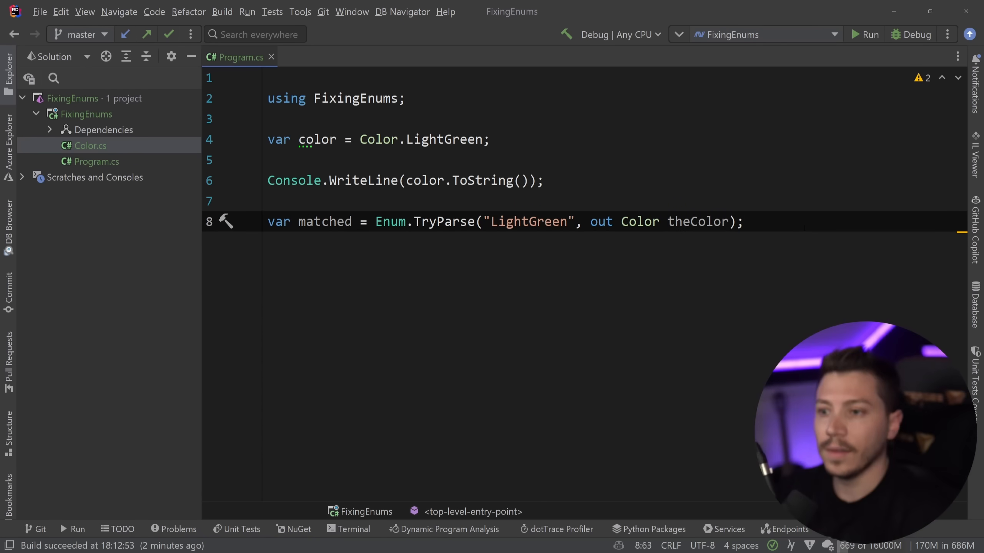
{"action": "double_click", "coordinate": [527, 222]}
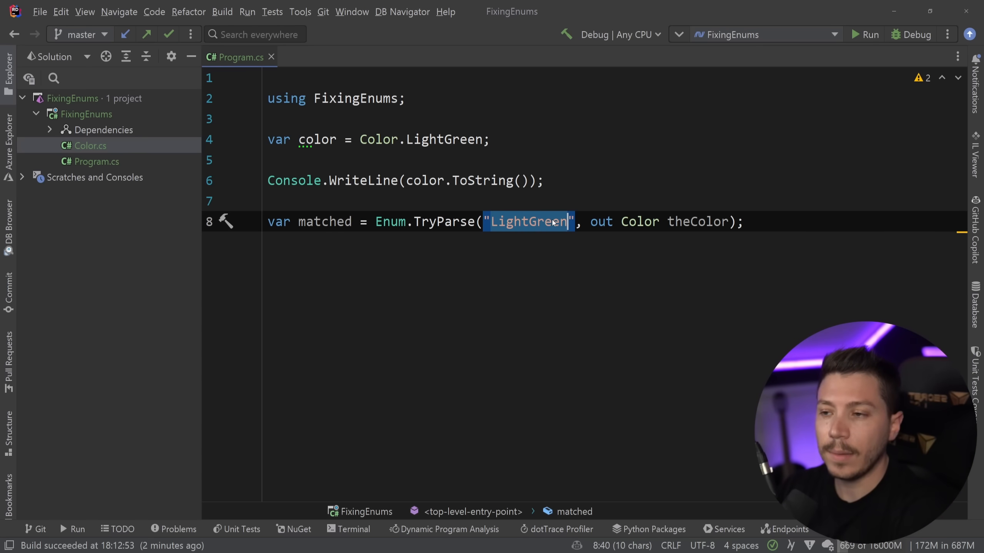
{"action": "left_click", "coordinate": [744, 221]}
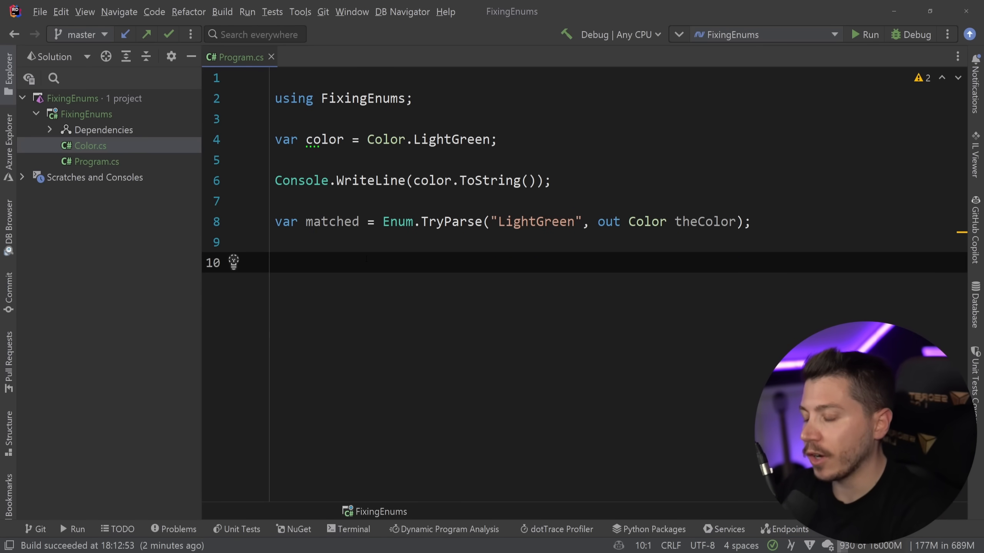
Step: Add var isDefined = Enum.IsDefined(typeof(Color), (Color)69); with the caret on the blank line below
{"action": "type", "text": "Enum.IsDefined("}
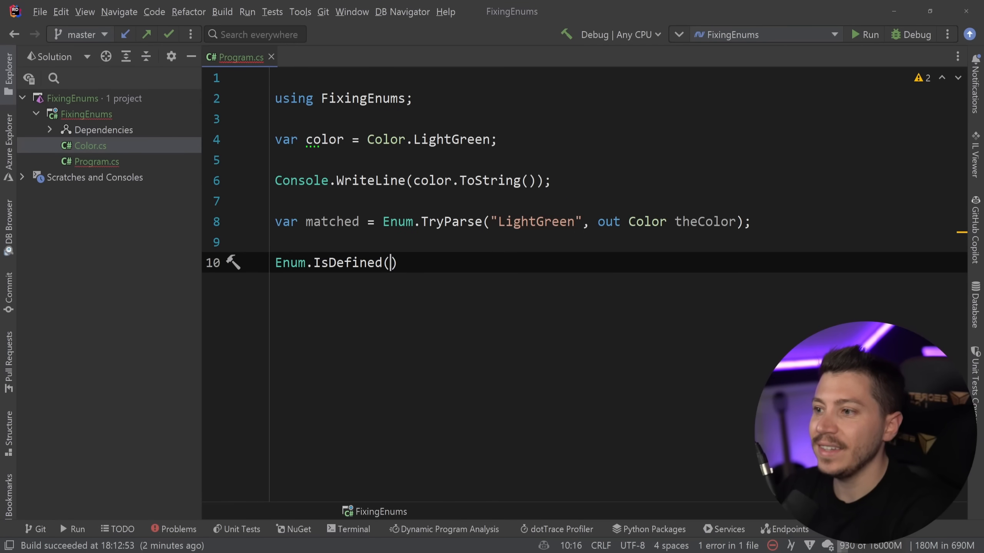
{"action": "type", "text": "typeof("}
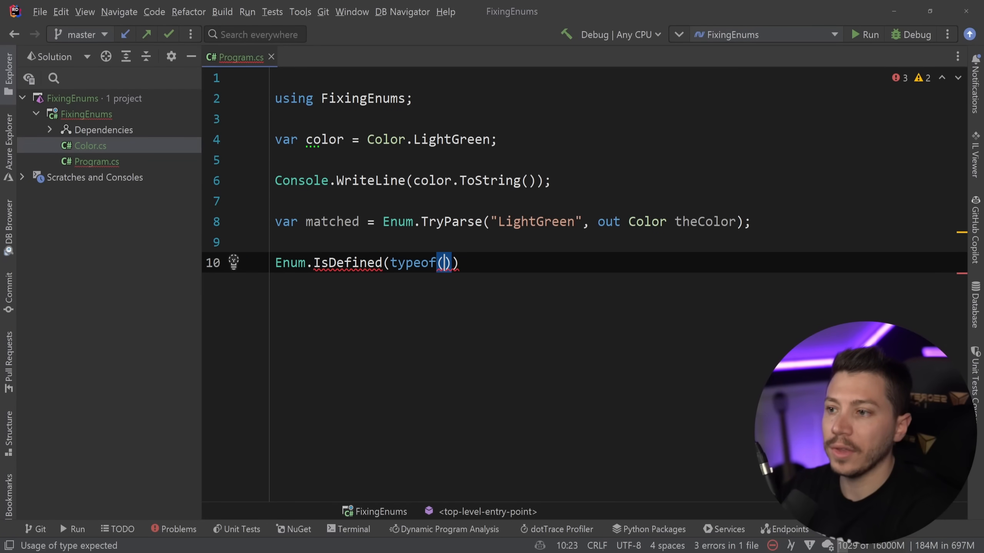
{"action": "type", "text": "Color"}
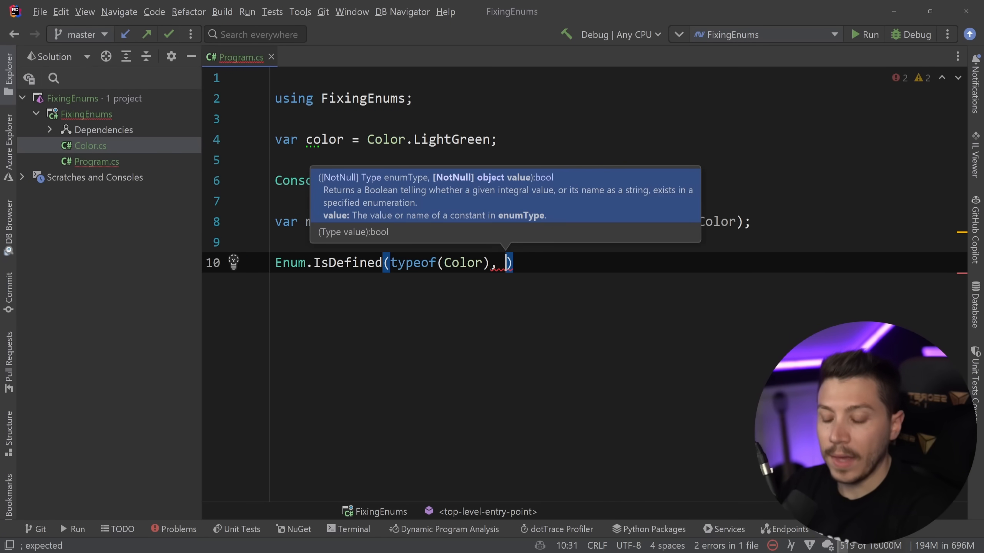
{"action": "key", "text": "Escape"}
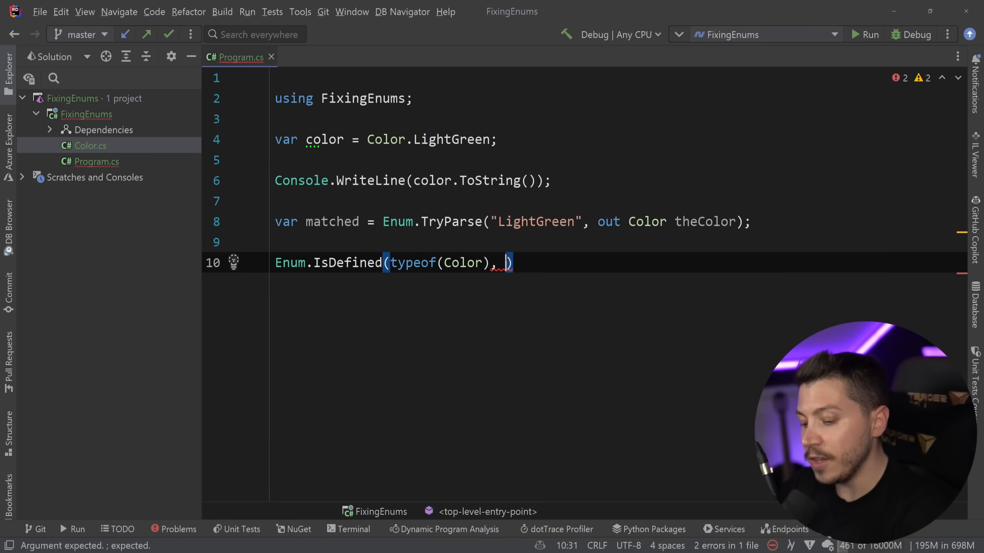
{"action": "type", "text": "(Color)"}
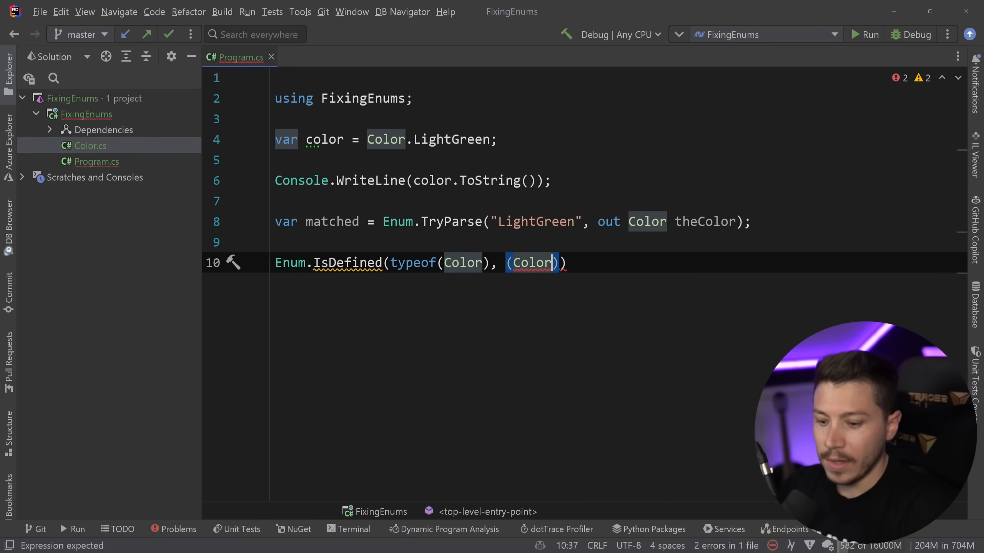
{"action": "type", "text": "69;"}
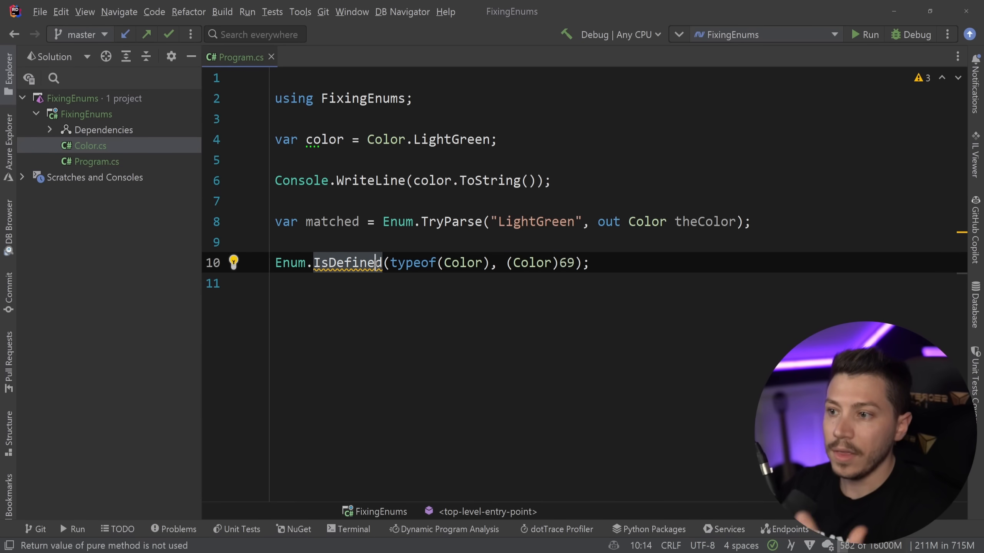
{"action": "type", "text": "var isDefined ="}
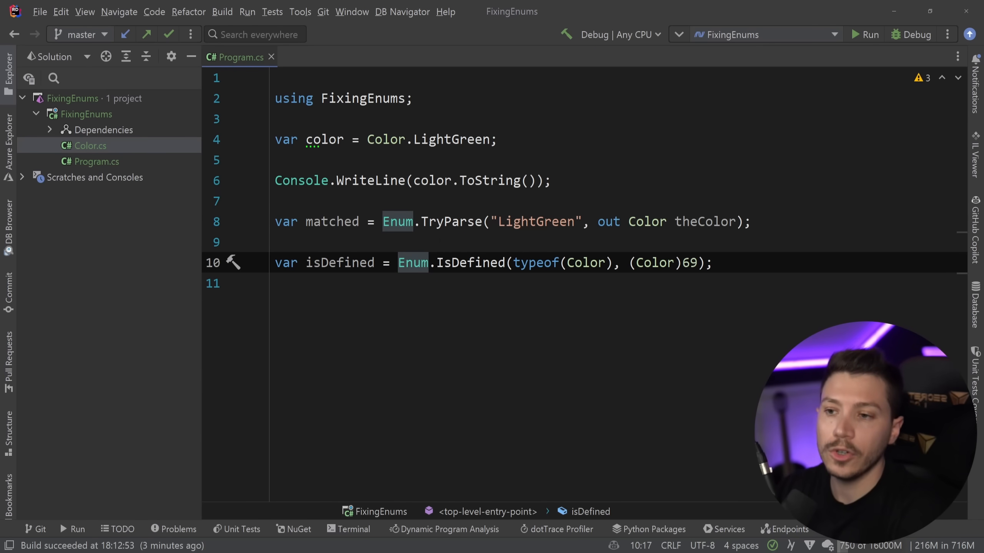
{"action": "type", "text": "420"}
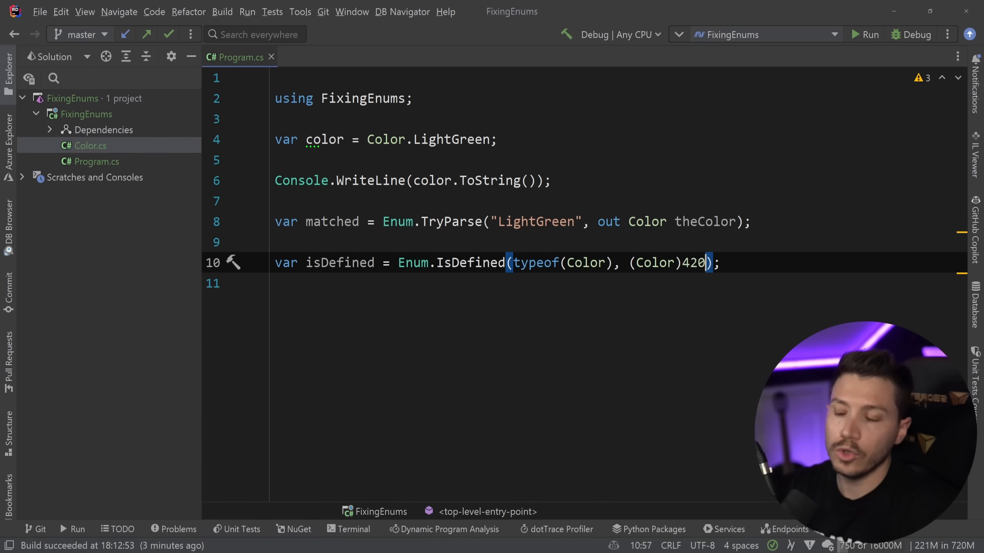
{"action": "type", "text": "69"}
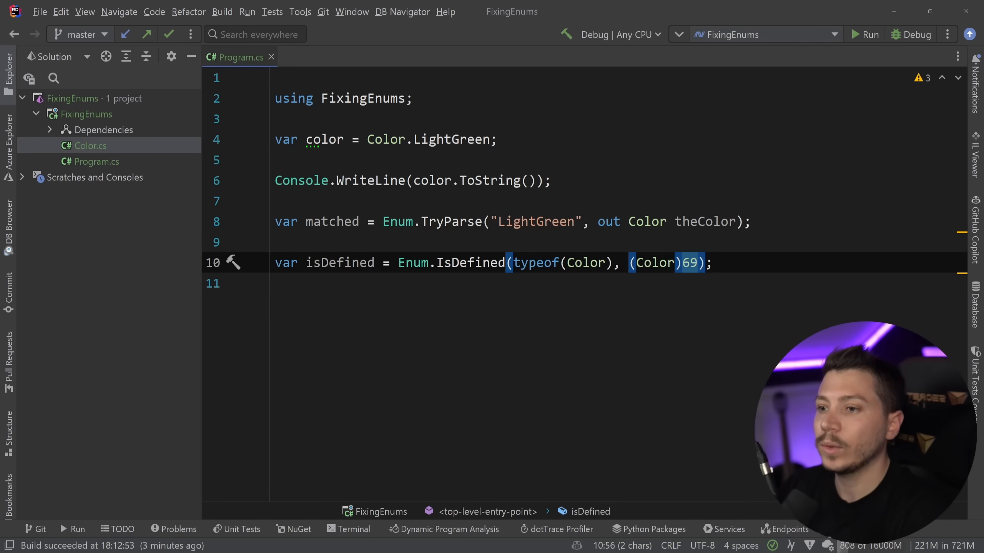
{"action": "left_click", "coordinate": [275, 242]}
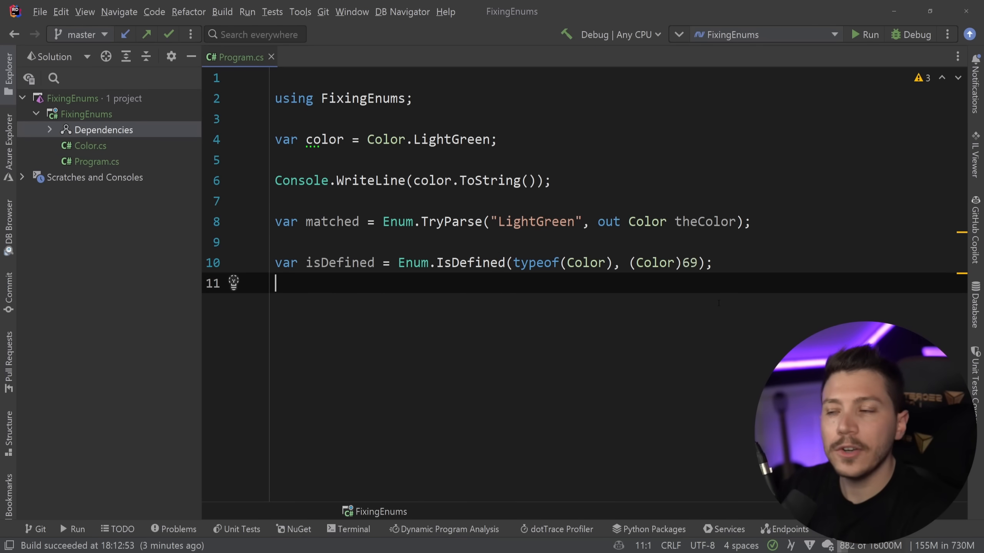
Step: Install BenchmarkDotNet 0.13.1 via Manage NuGet Packages on the project's Dependencies
{"action": "right_click", "coordinate": [104, 129]}
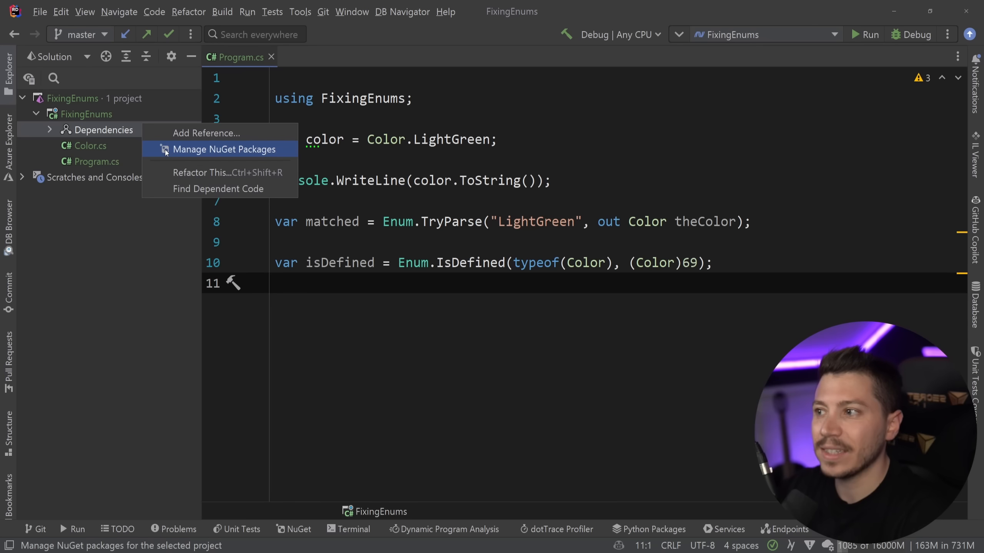
{"action": "left_click", "coordinate": [218, 149]}
{"action": "type", "text": "Benchm"}
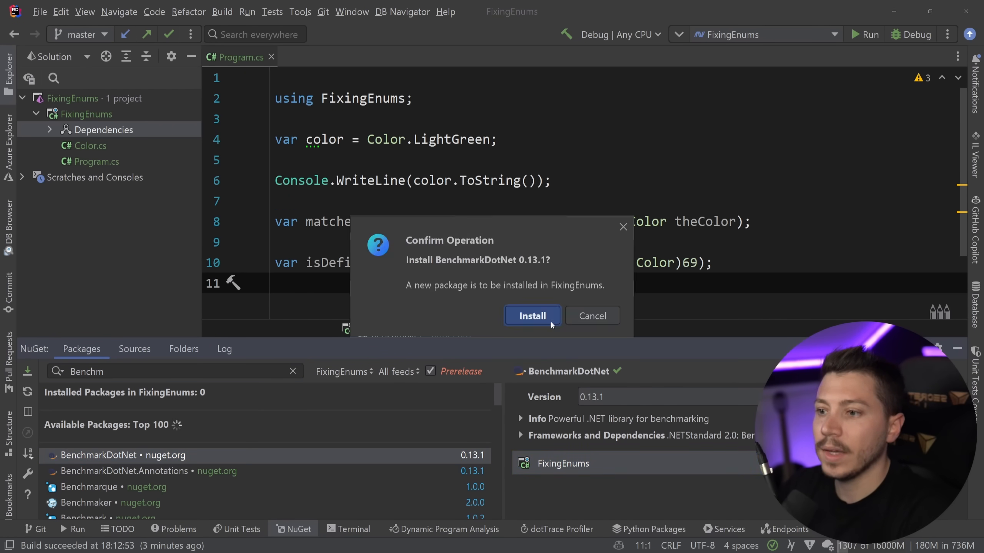
{"action": "left_click", "coordinate": [531, 315]}
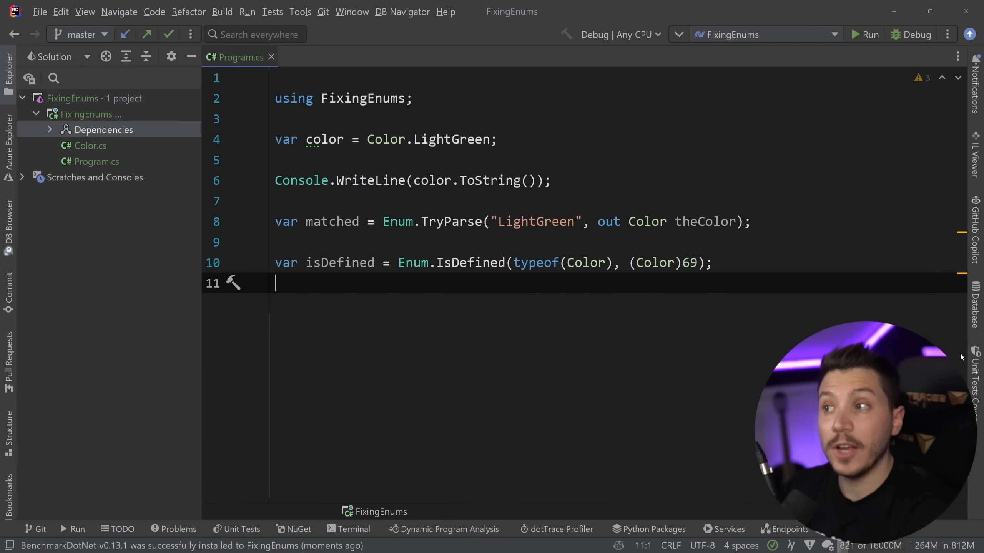
{"action": "left_click", "coordinate": [99, 146]}
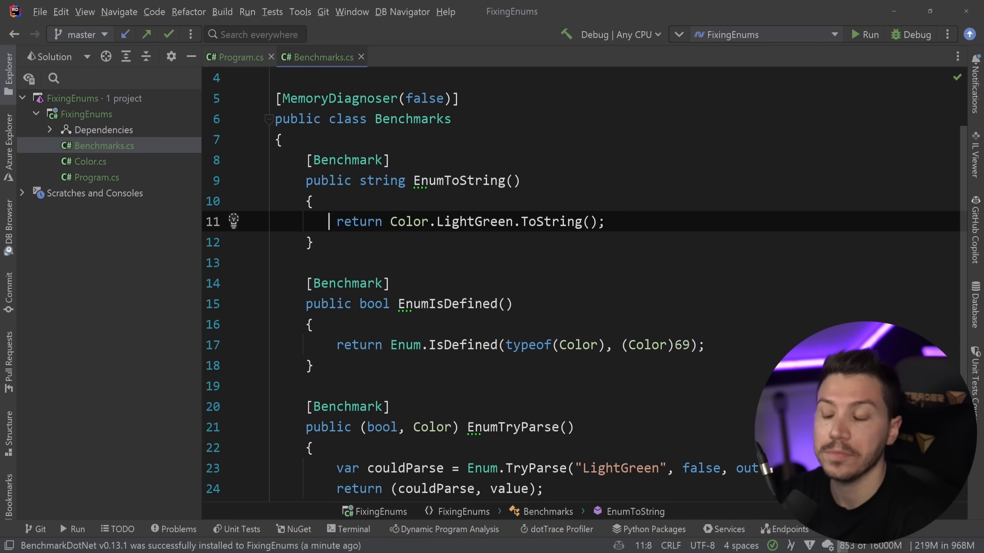
Step: Review Benchmarks.cs, highlighting the IsDefined call, its Color type and the EnumTryParse benchmark
{"action": "scroll", "scroll_direction": "down", "scroll_amount": 3}
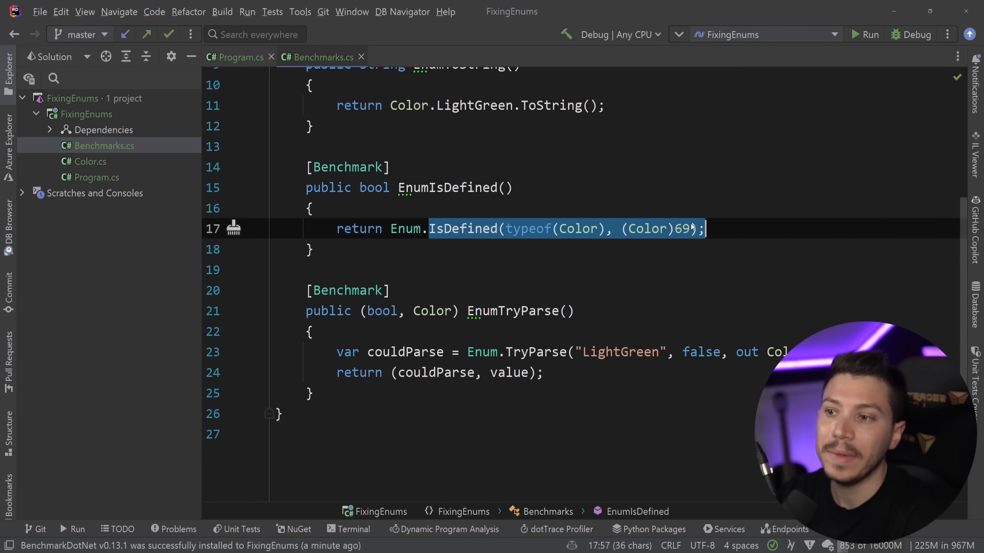
{"action": "double_click", "coordinate": [679, 228]}
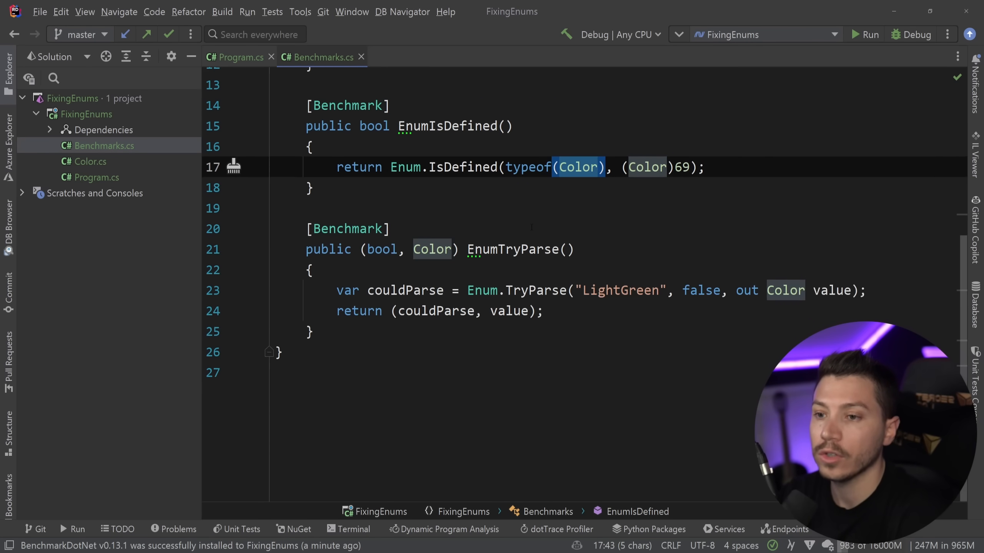
{"action": "left_click", "coordinate": [501, 249]}
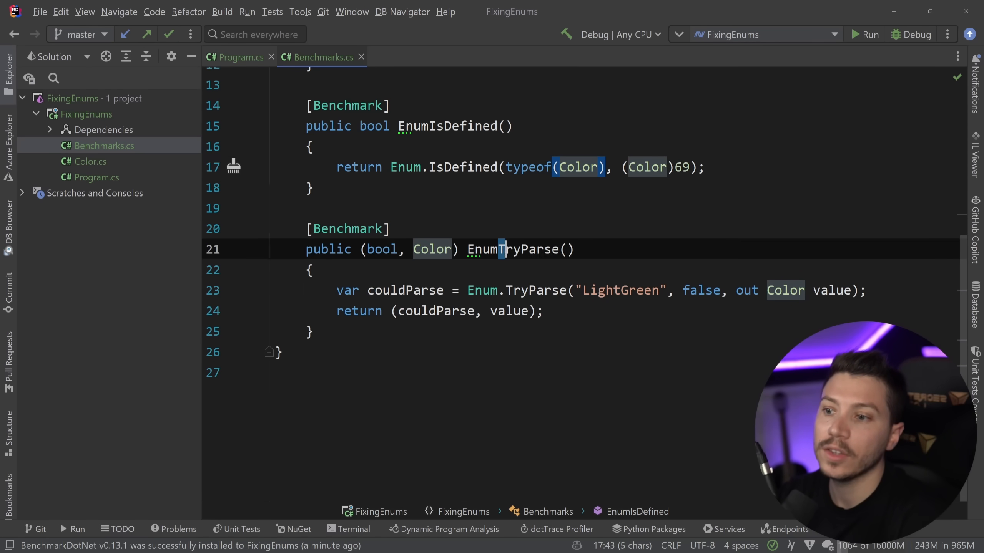
{"action": "double_click", "coordinate": [405, 289]}
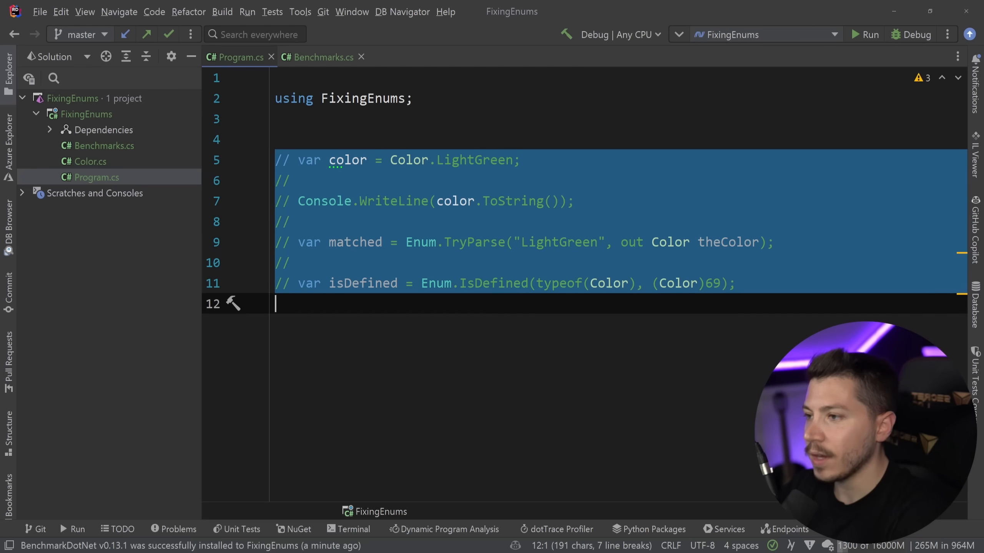
Step: Add BenchmarkRunner.Run<Benchmarks>(); to Program.cs and switch the build configuration to Release
{"action": "type", "text": "BenchmarkRunner.Run<Bench>("}
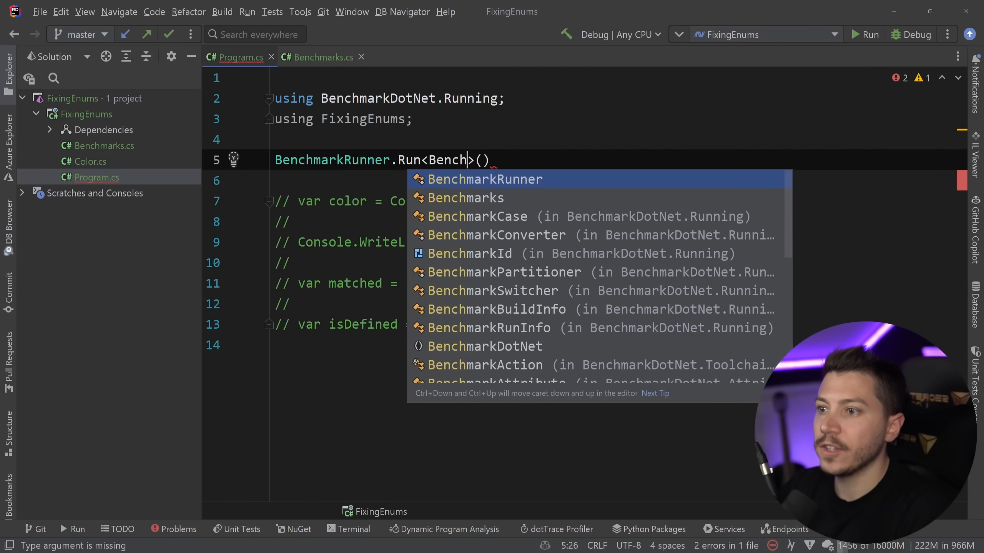
{"action": "left_click", "coordinate": [464, 198]}
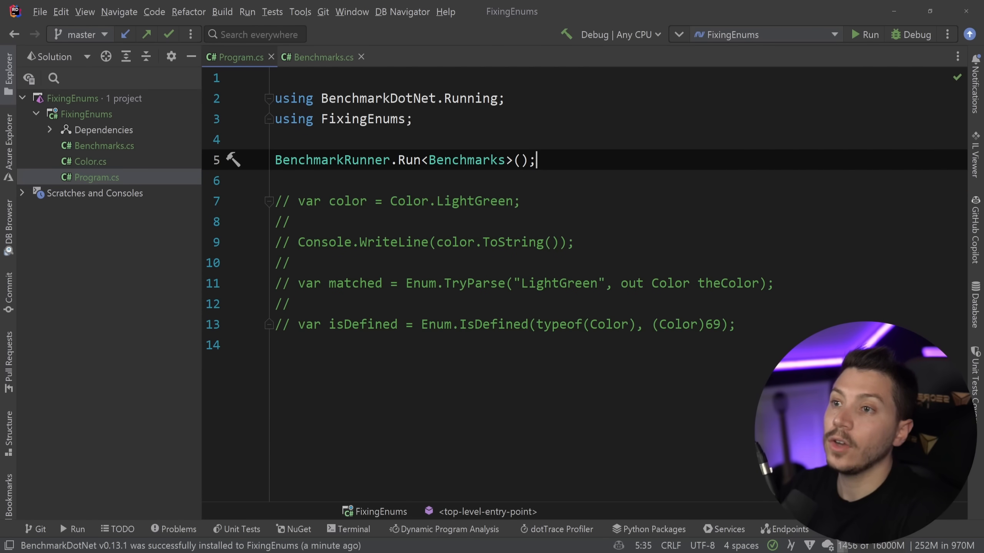
{"action": "left_click", "coordinate": [615, 35]}
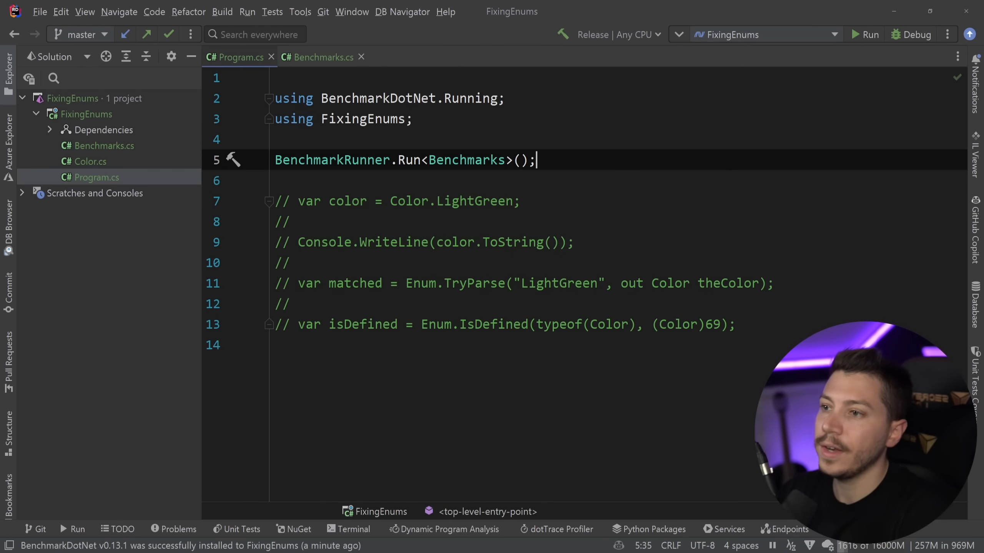
Step: Run the benchmarks, review ToString 20.78 ns, IsDefined 75.88 ns, TryParse 111.45 ns, then hide the output
{"action": "left_click", "coordinate": [869, 34]}
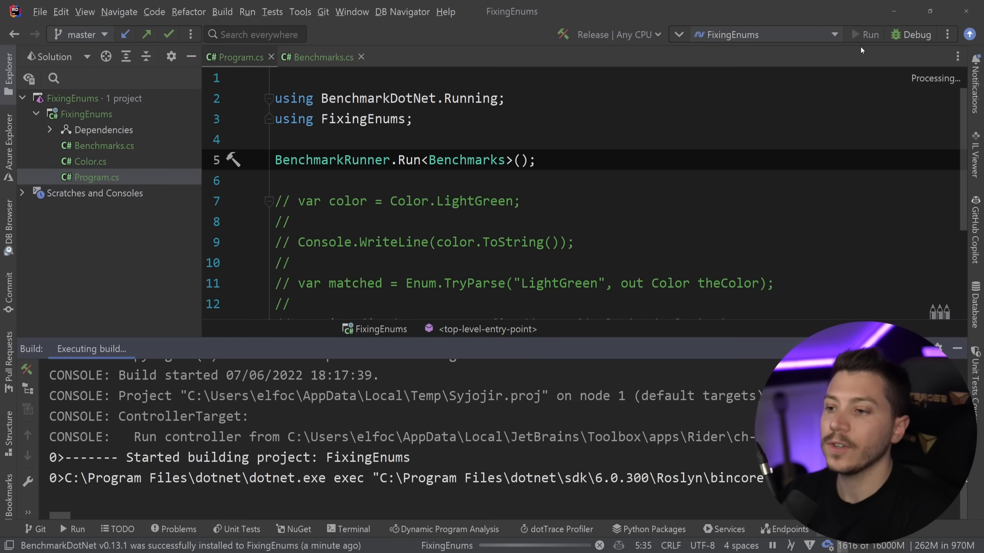
{"action": "left_click", "coordinate": [869, 34]}
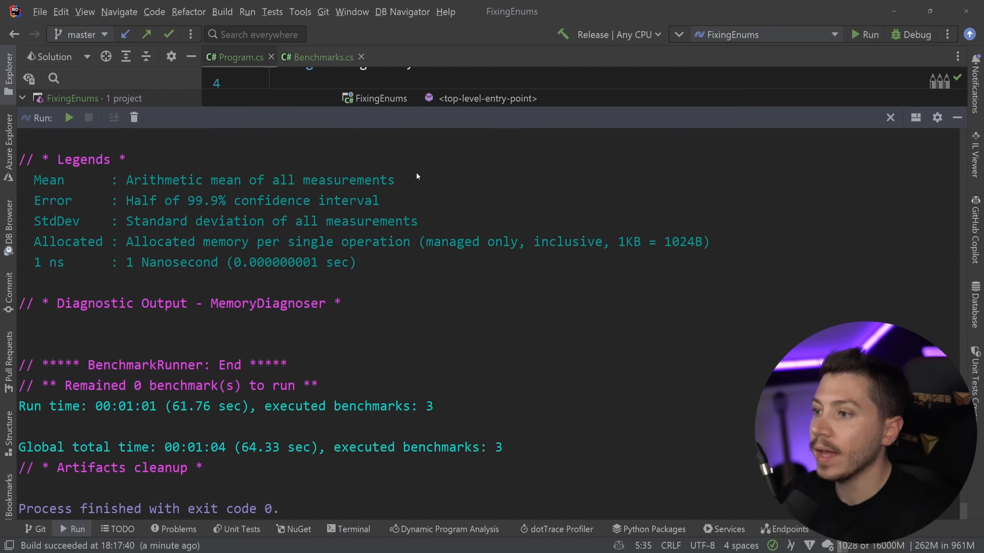
{"action": "scroll", "scroll_direction": "up", "scroll_amount": 3}
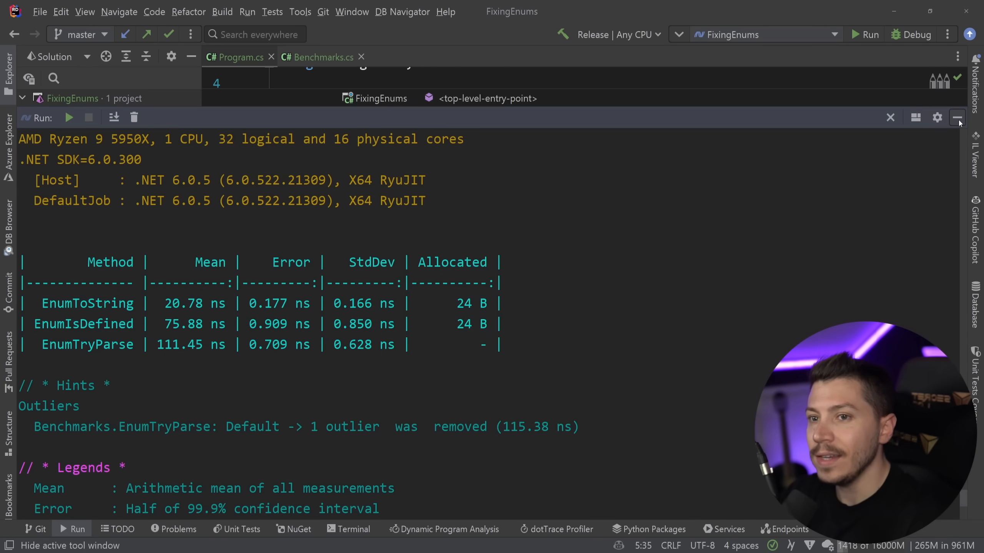
{"action": "left_click", "coordinate": [956, 117]}
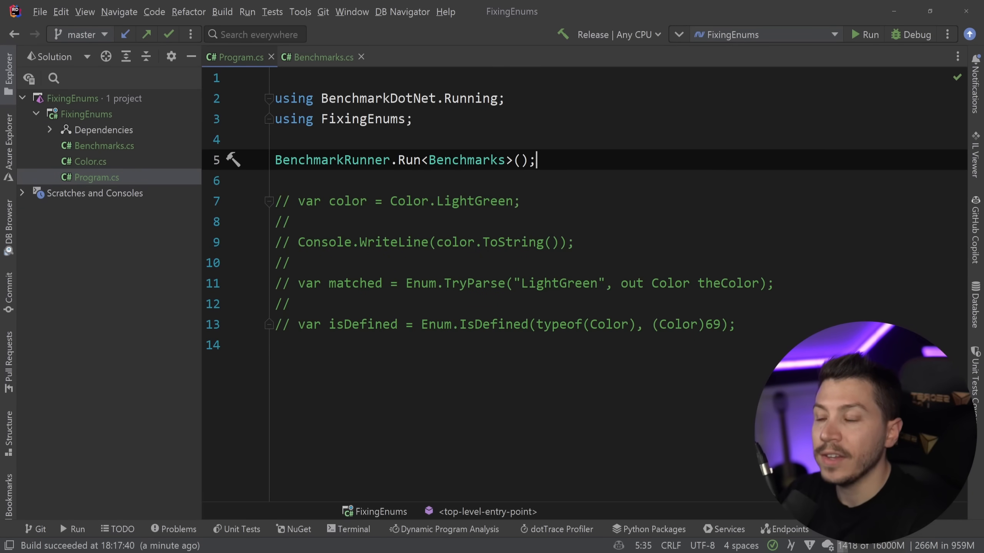
Step: Return to Benchmarks.cs with the caret on the IsDefined benchmark
{"action": "left_click", "coordinate": [322, 57]}
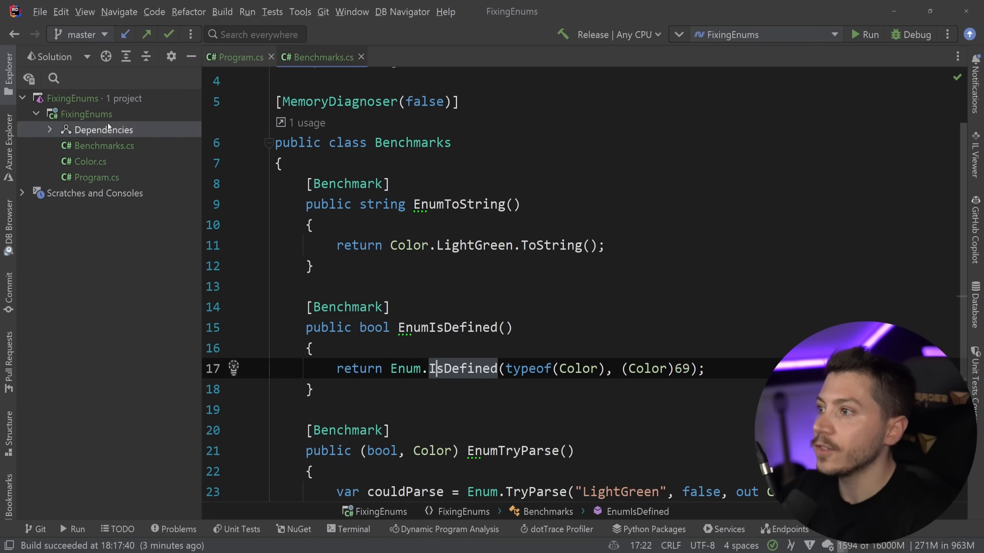
{"action": "left_click", "coordinate": [293, 529]}
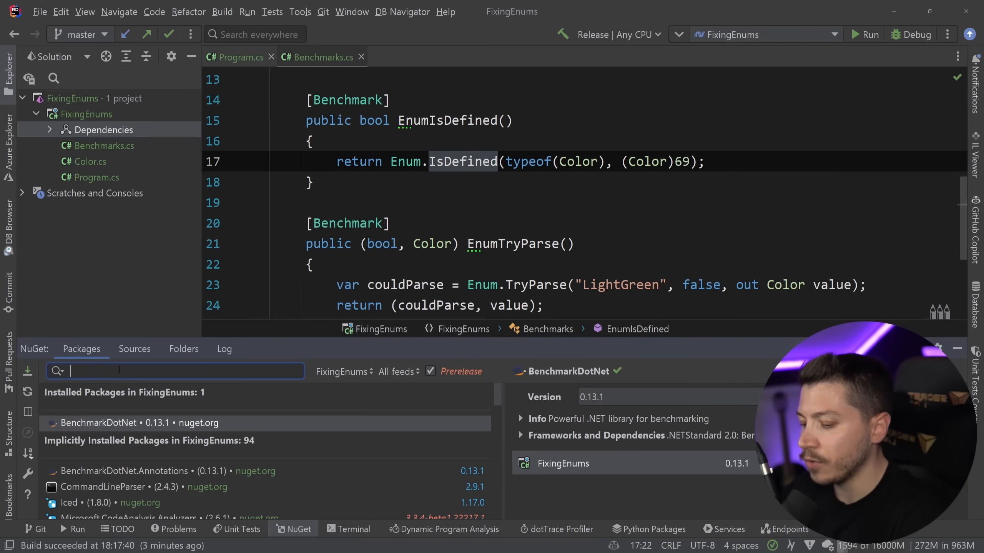
{"action": "type", "text": "EnumGenerators"}
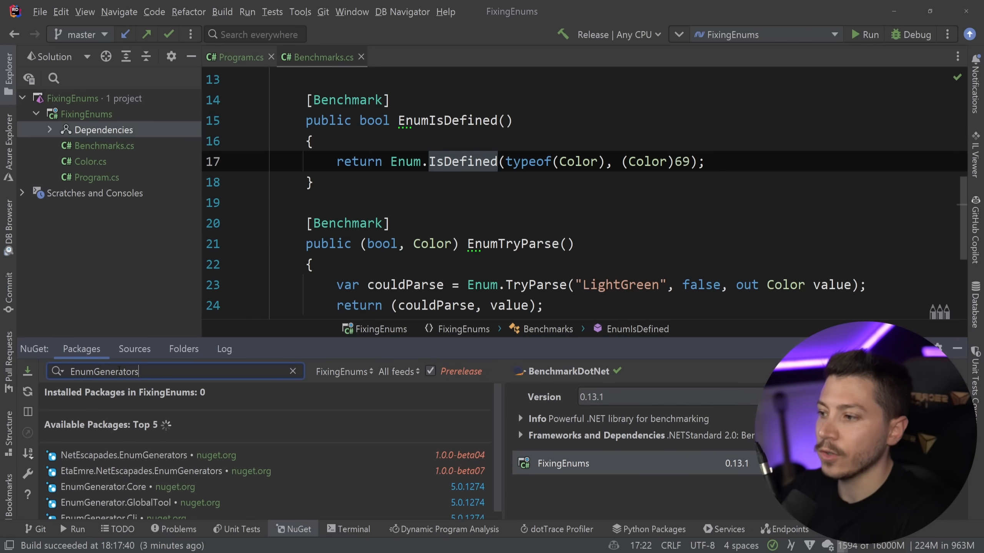
{"action": "left_click", "coordinate": [125, 455]}
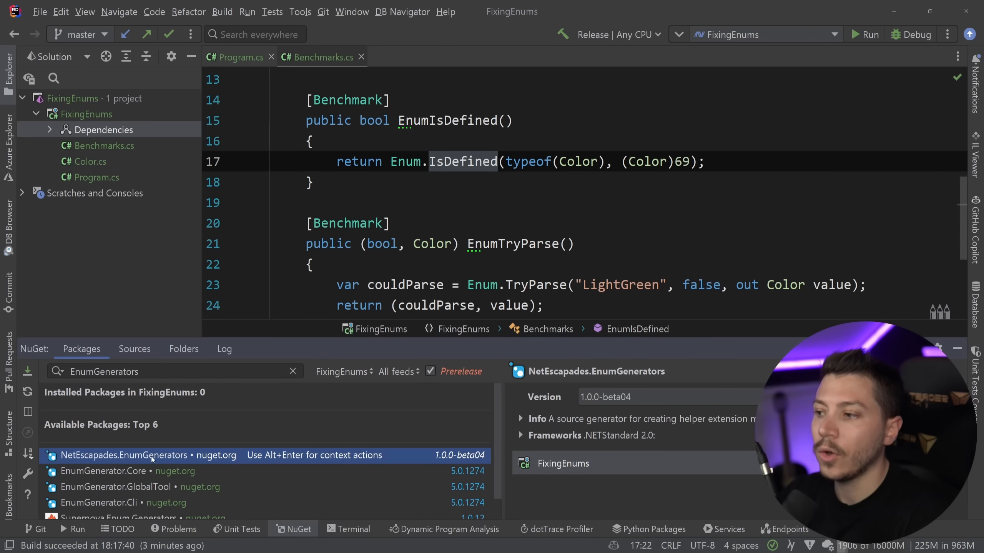
{"action": "mouse_move", "coordinate": [450, 378]}
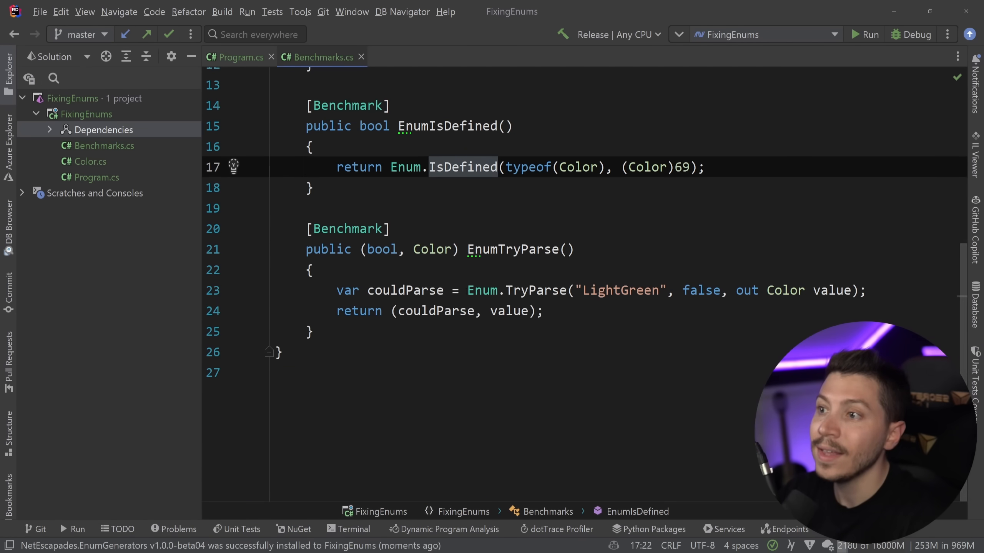
{"action": "scroll", "scroll_direction": "up", "scroll_amount": 3}
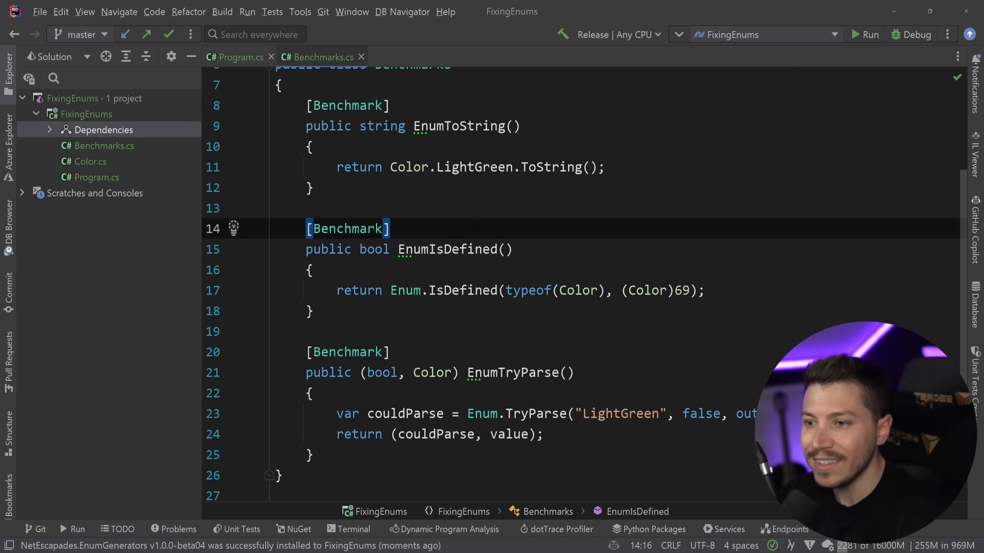
Step: Add [EnumExtensions] above the Color enum and duplicate the EnumToString benchmark
{"action": "left_click", "coordinate": [238, 57]}
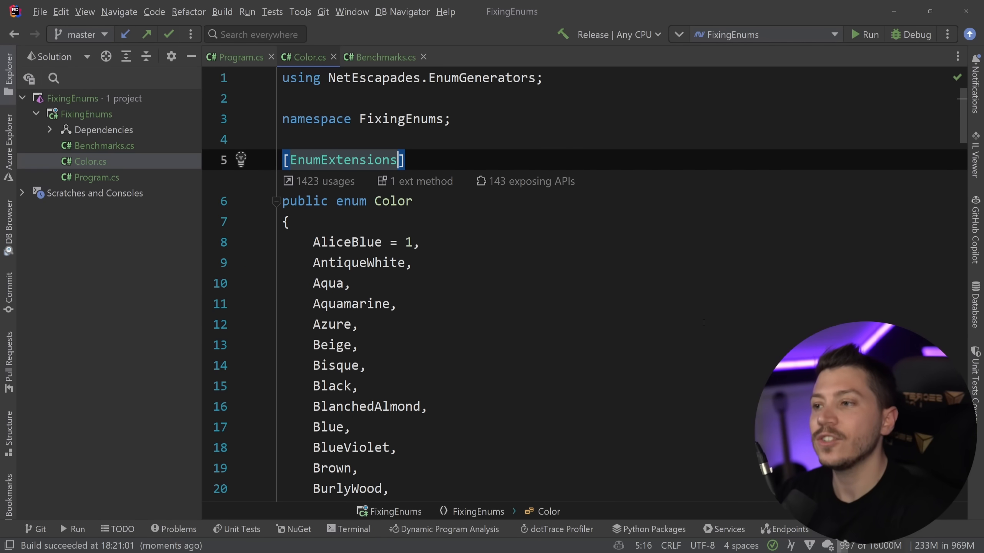
{"action": "mouse_move", "coordinate": [324, 181]}
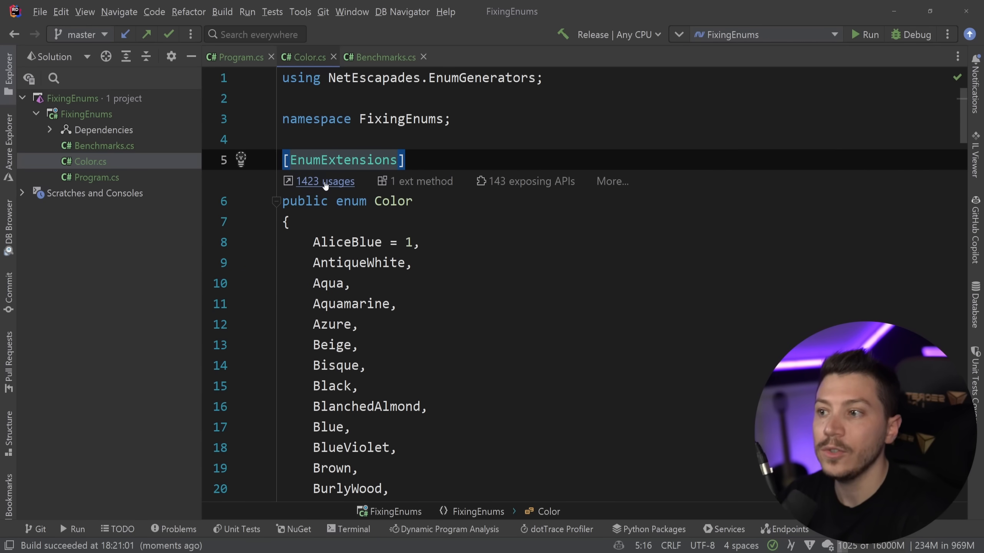
{"action": "left_click", "coordinate": [324, 181]}
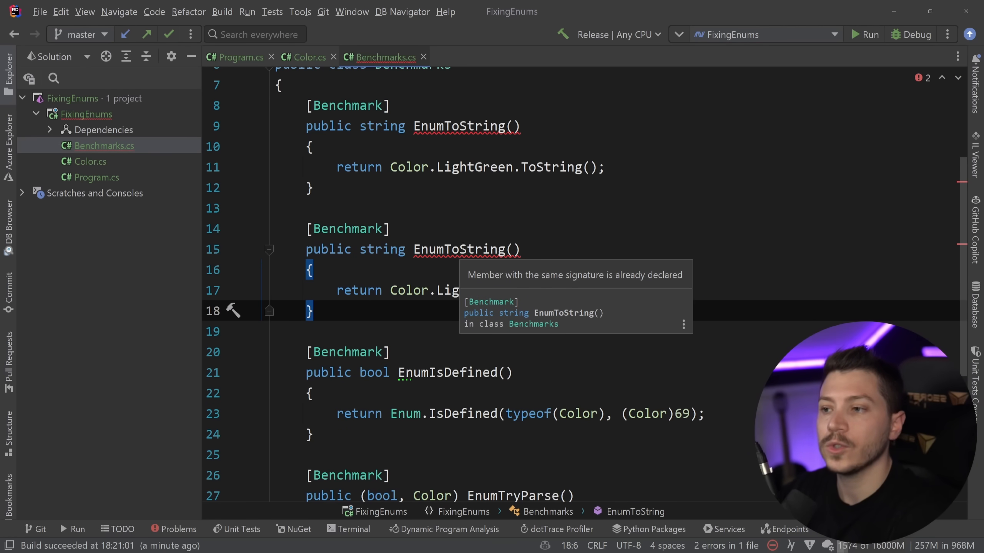
Step: Rename the duplicate to EnumToStringFast returning Color.LightGreen.ToStringFast()
{"action": "left_click", "coordinate": [462, 249]}
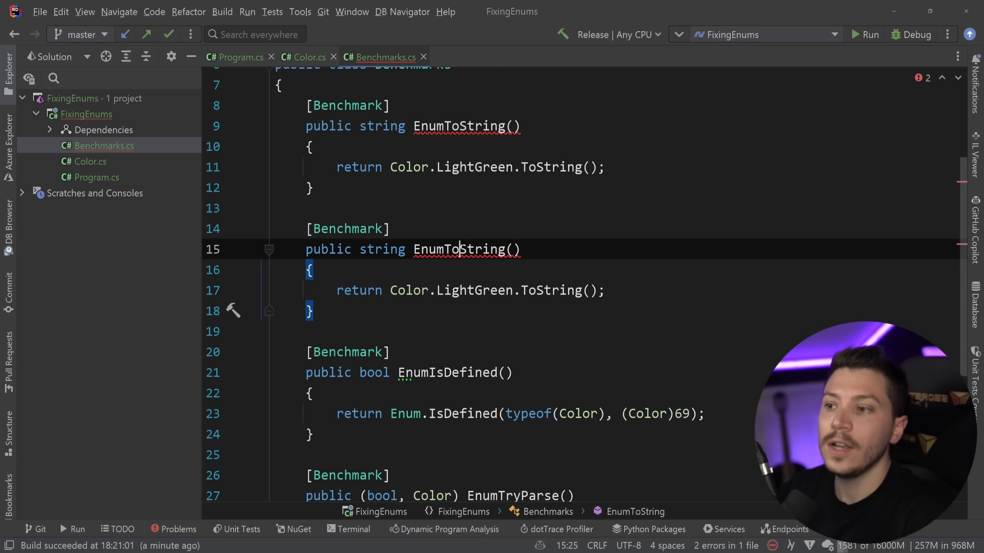
{"action": "double_click", "coordinate": [458, 249]}
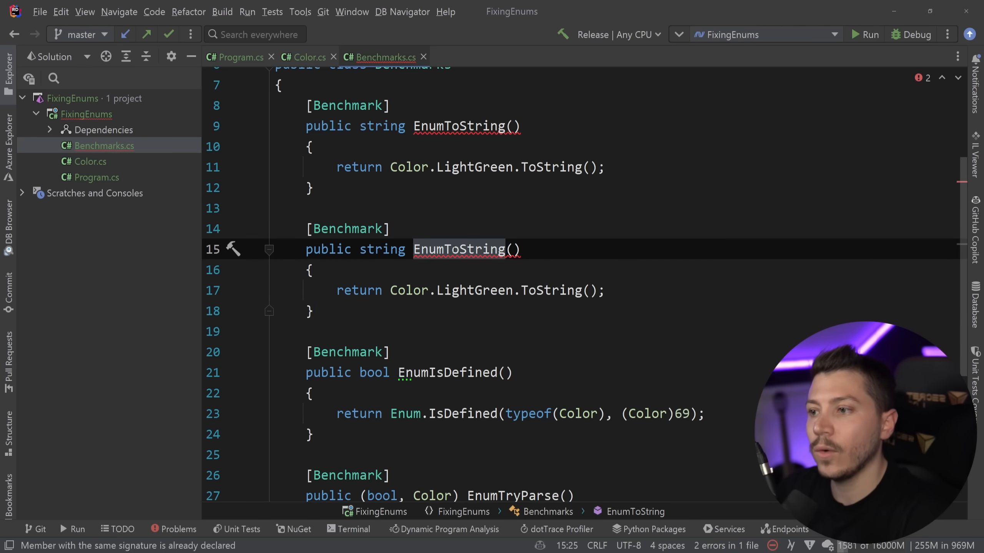
{"action": "type", "text": "Fast"}
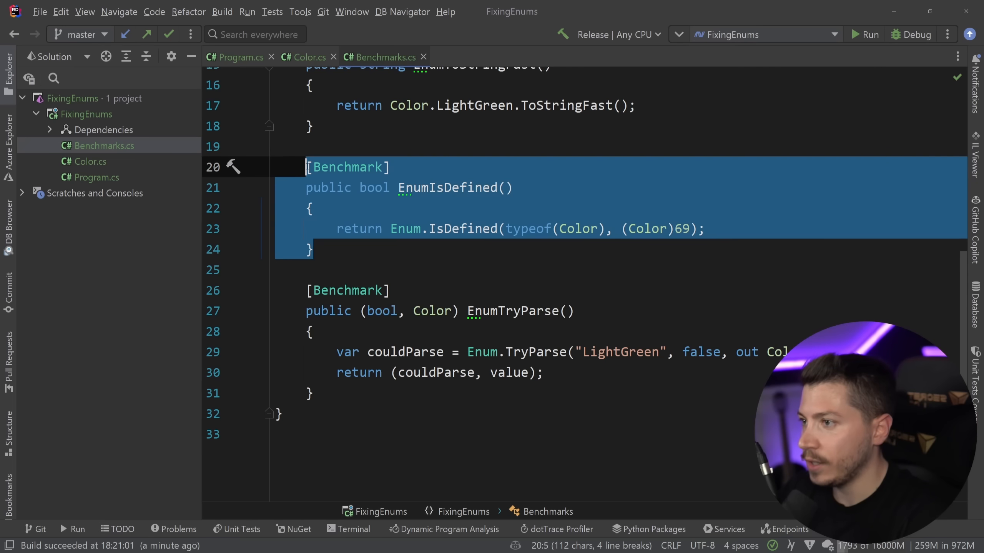
Step: Create EnumIsDefinedFast returning ColorExtensions.IsDefined((Color)69) without the typeof argument
{"action": "key", "text": "Ctrl+V"}
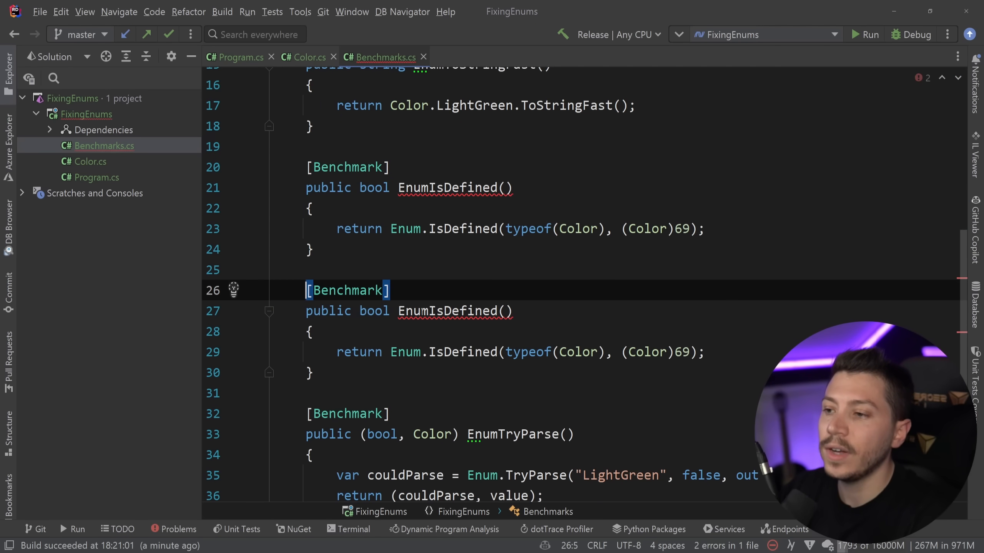
{"action": "type", "text": "Fast"}
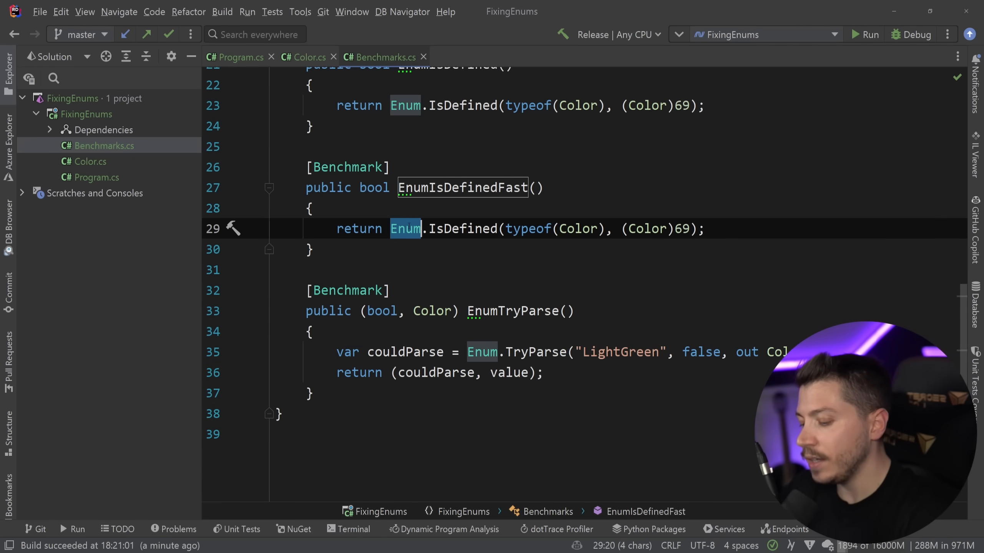
{"action": "type", "text": "ColorExtensions"}
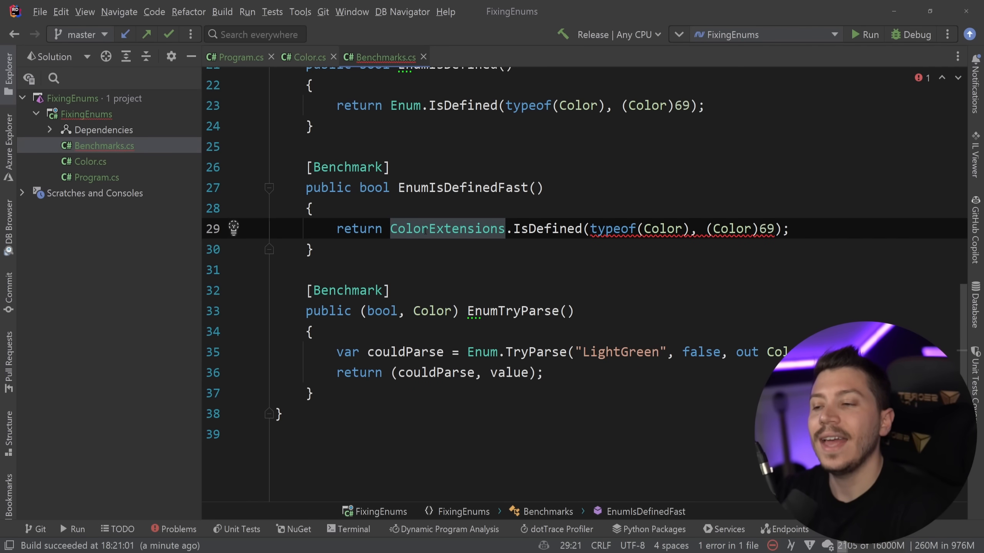
{"action": "mouse_move", "coordinate": [446, 228]}
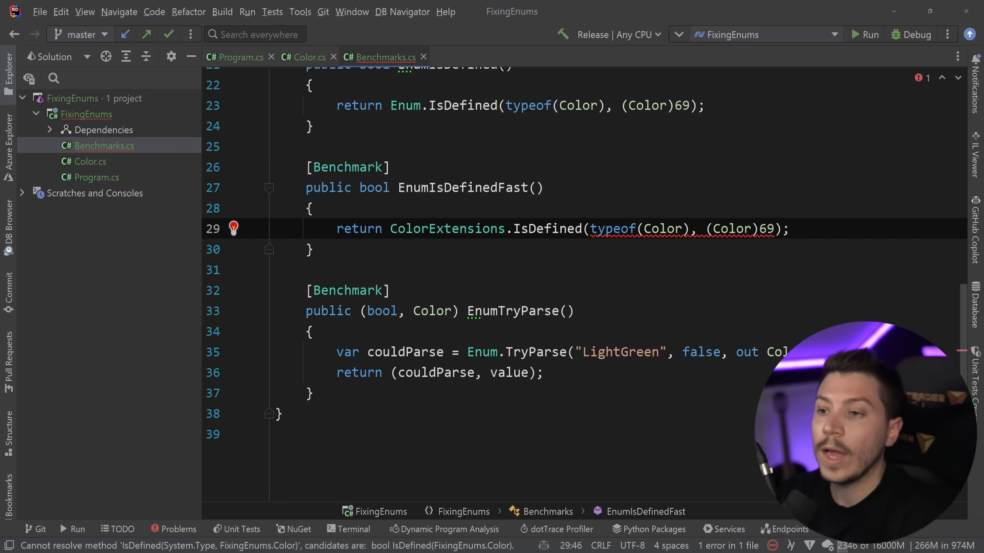
{"action": "double_click", "coordinate": [446, 228]}
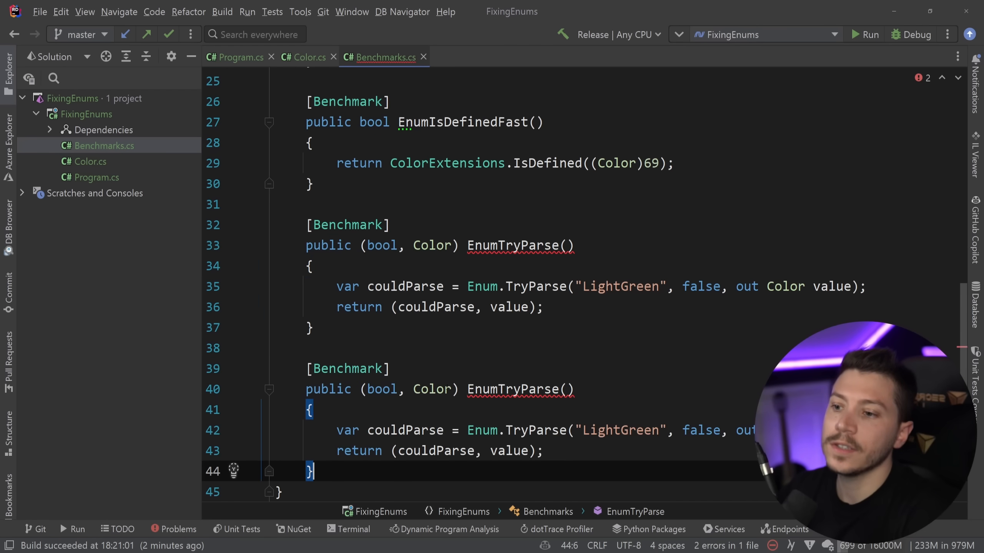
Step: Rename the duplicate to EnumTryParseFast calling ColorExtensions.TryParse, then start the run
{"action": "type", "text": "Fast"}
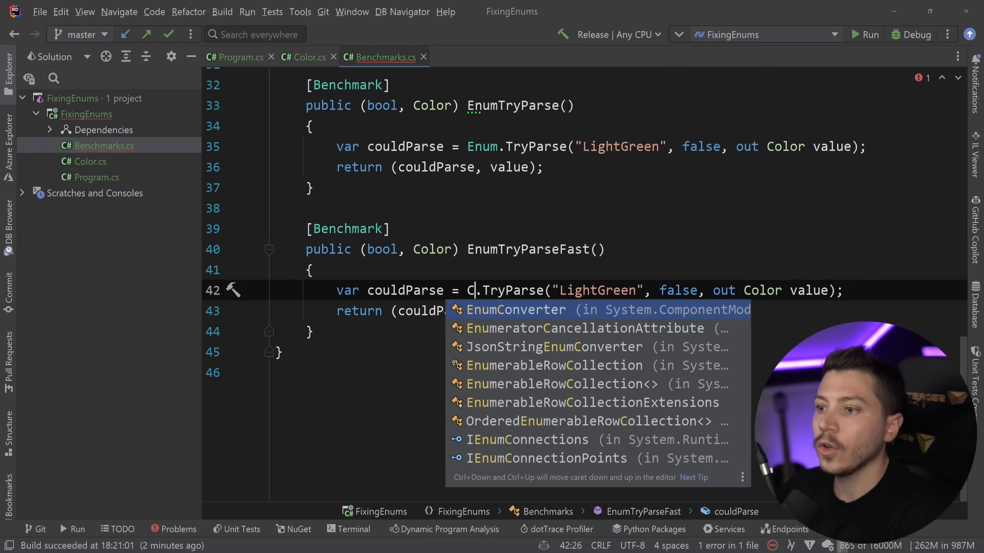
{"action": "type", "text": "ColorExtensions"}
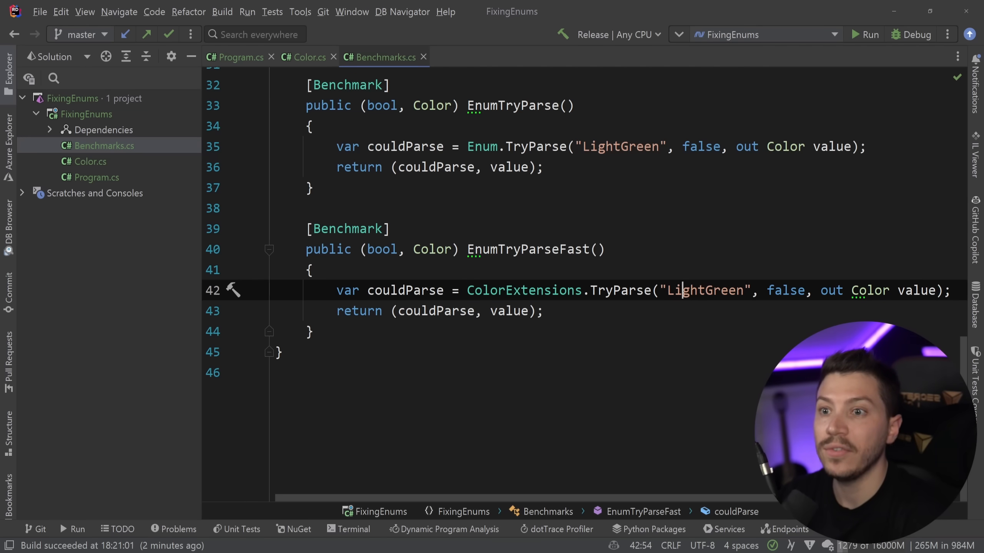
{"action": "scroll", "scroll_direction": "up", "scroll_amount": 3}
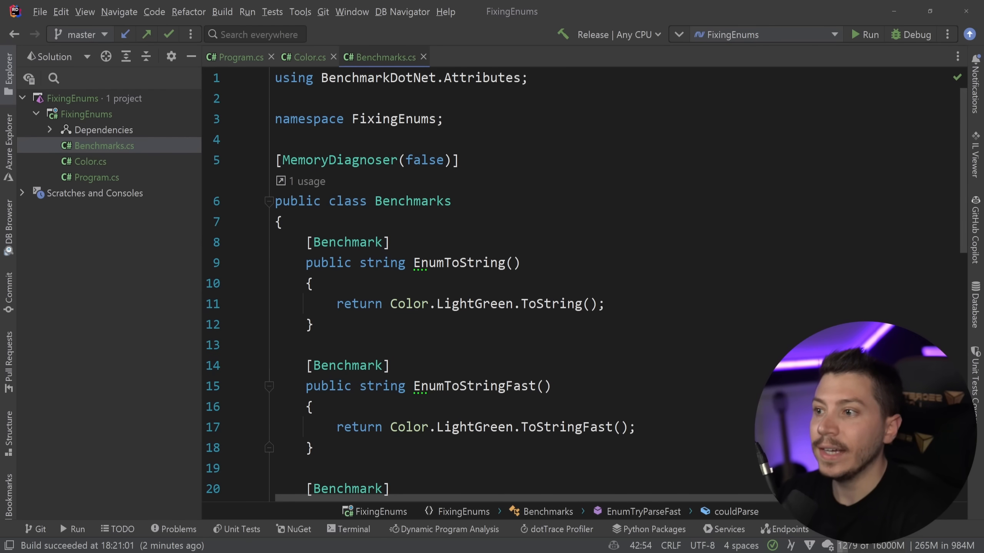
{"action": "left_click", "coordinate": [240, 57]}
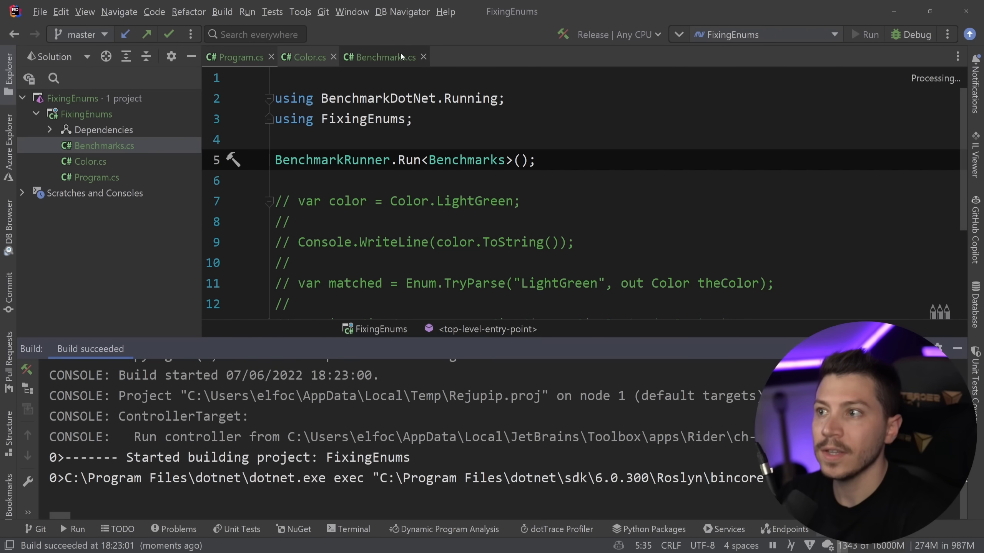
Step: Run the six benchmarks in Release and highlight the EnumToString mean time in the results
{"action": "left_click", "coordinate": [868, 34]}
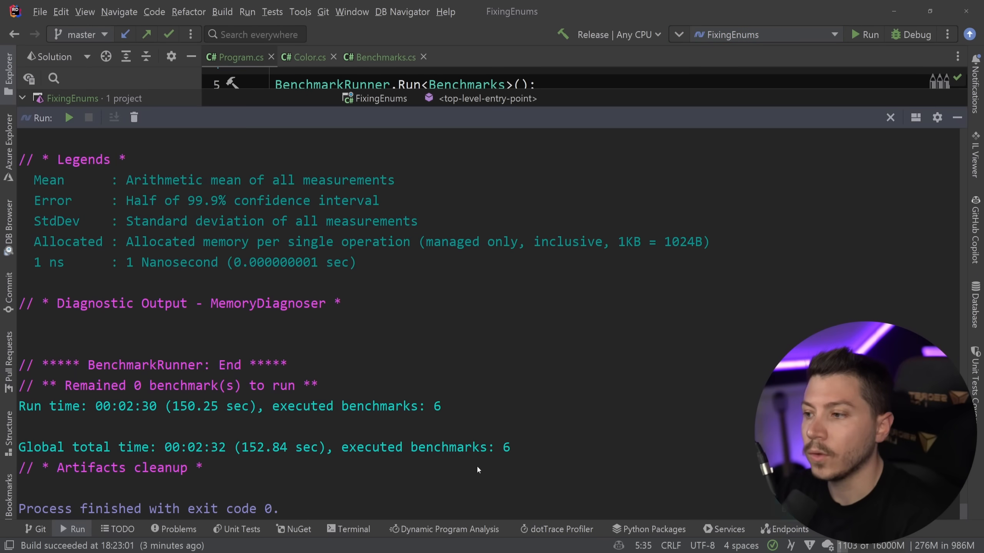
{"action": "scroll", "scroll_direction": "up", "scroll_amount": 3}
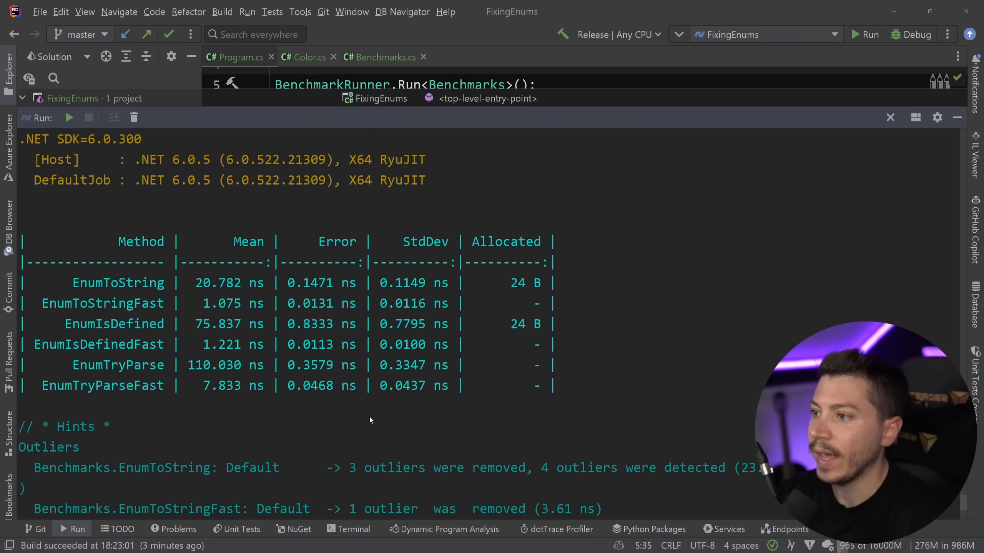
{"action": "mouse_move", "coordinate": [131, 282]}
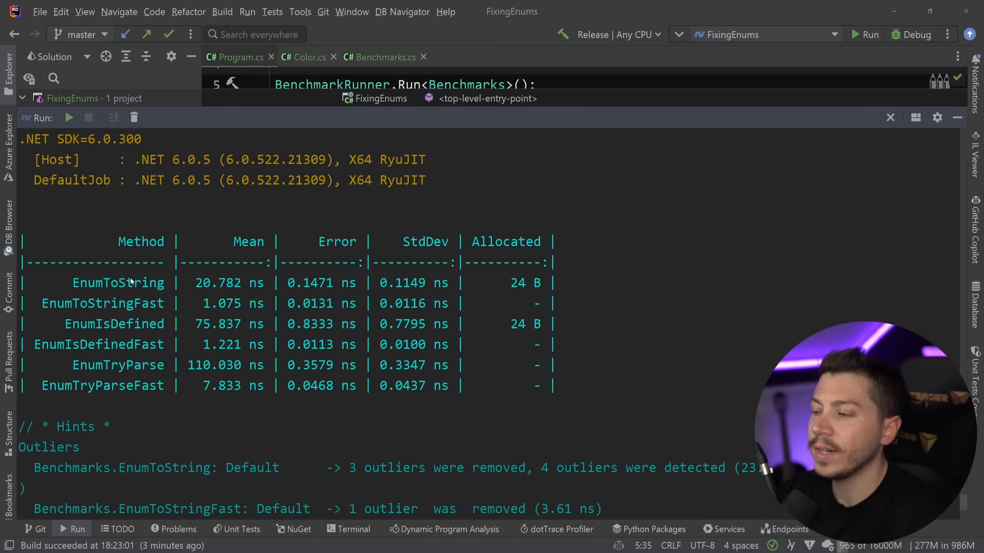
{"action": "double_click", "coordinate": [118, 282]}
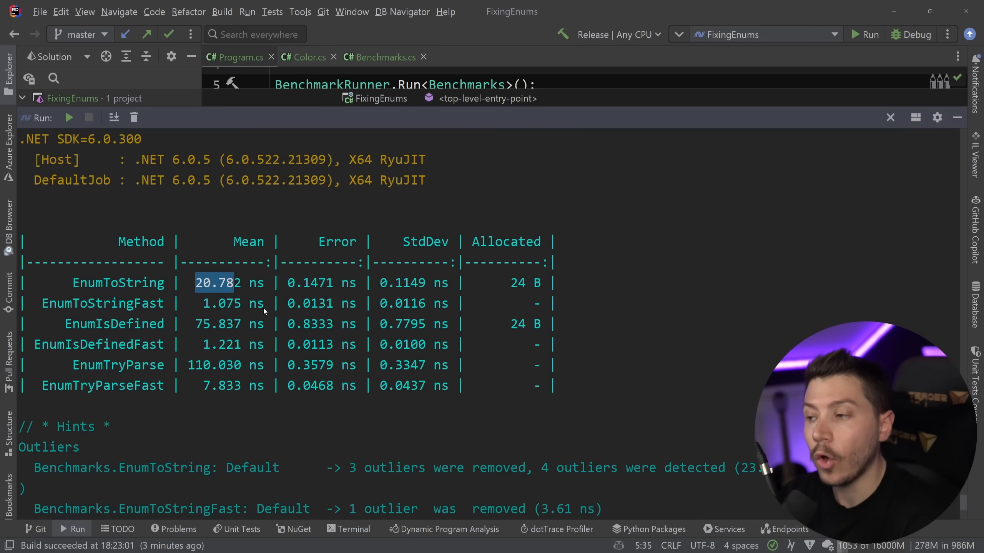
{"action": "mouse_move", "coordinate": [171, 291]}
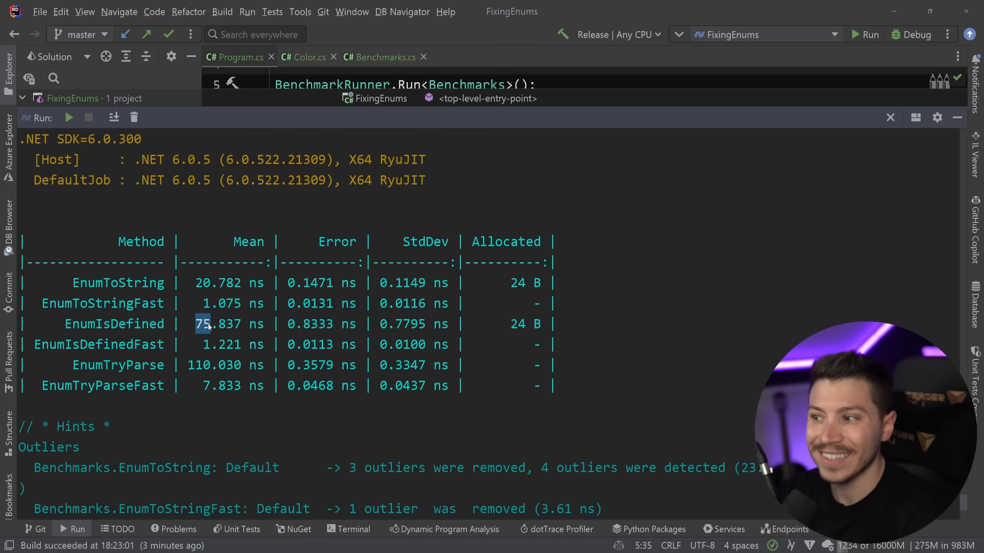
{"action": "mouse_move", "coordinate": [473, 321]}
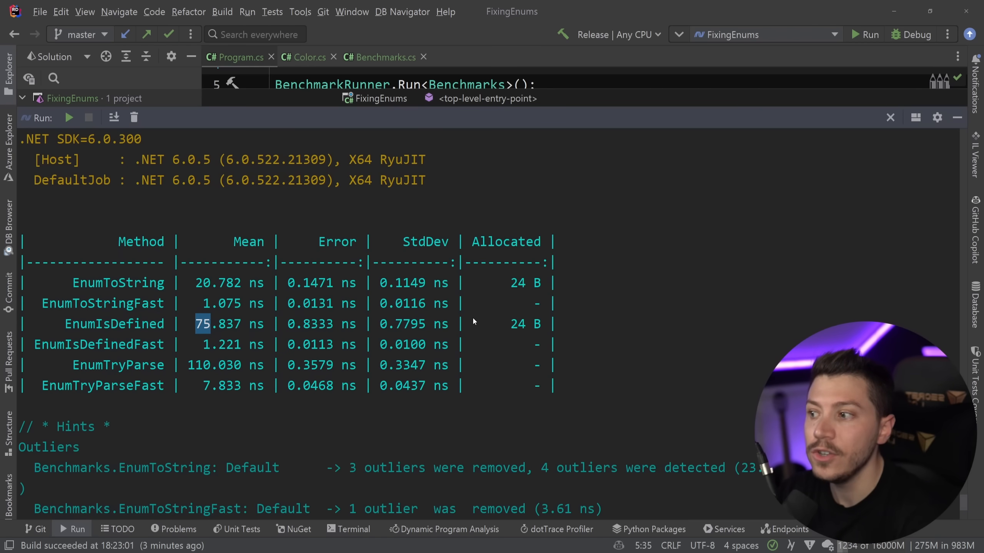
{"action": "mouse_move", "coordinate": [115, 378]}
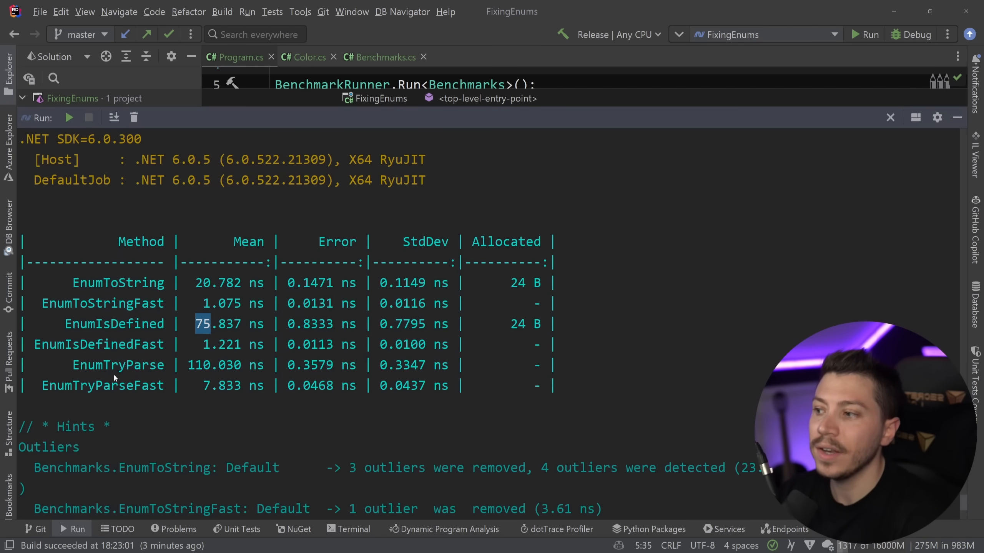
{"action": "mouse_move", "coordinate": [210, 368]}
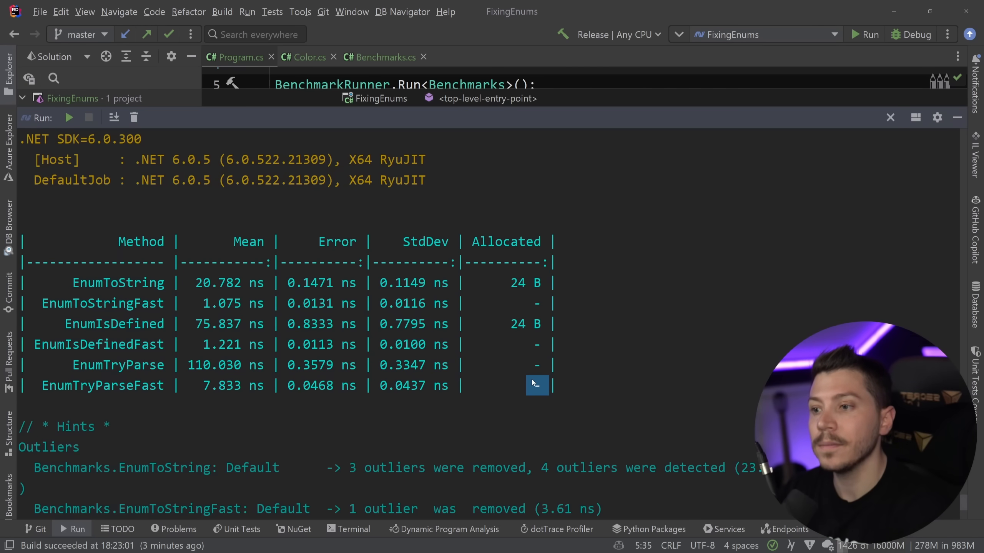
{"action": "mouse_move", "coordinate": [551, 343]}
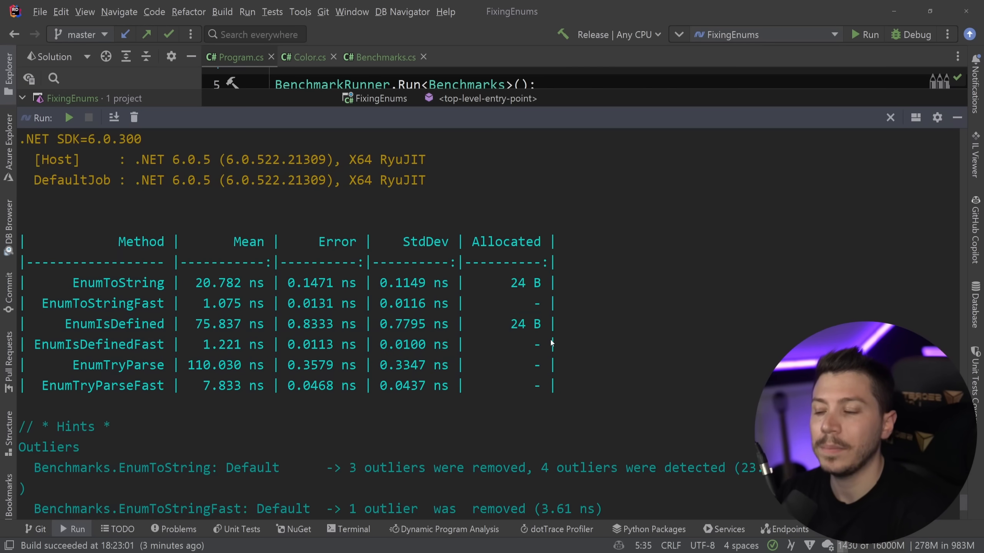
{"action": "mouse_move", "coordinate": [531, 326]}
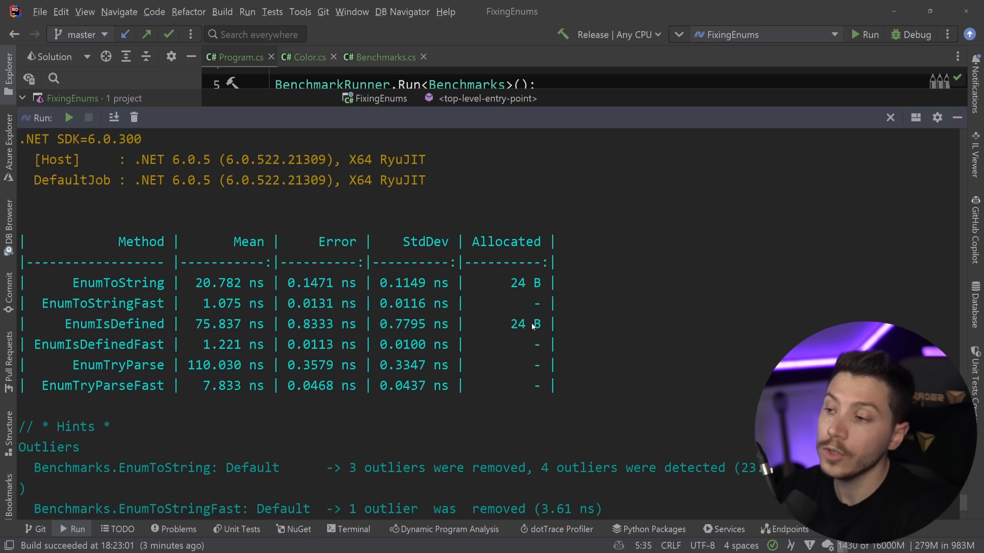
{"action": "mouse_move", "coordinate": [238, 336]}
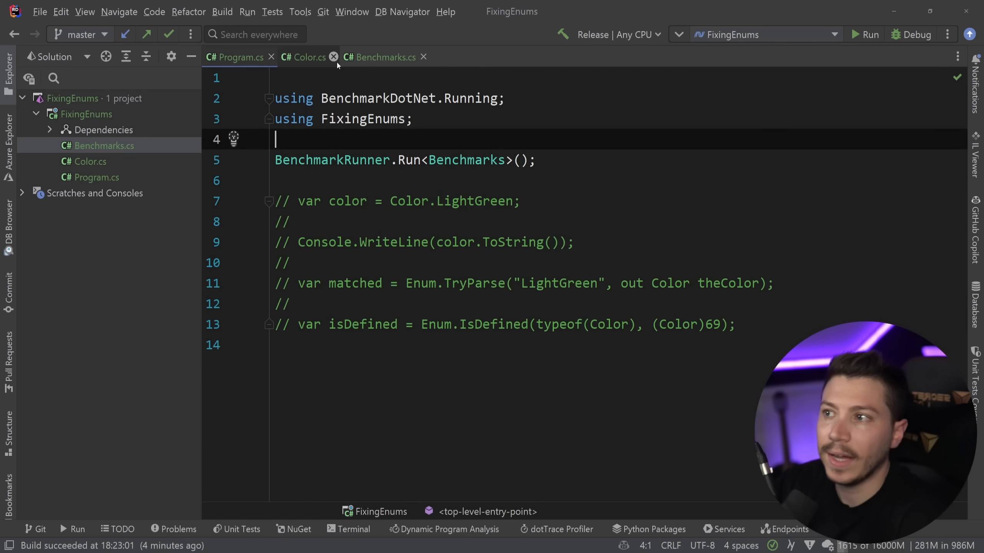
Step: Insert [Display(Name = "AWS")] on a new line above the Azure member in Color.cs
{"action": "left_click", "coordinate": [305, 56]}
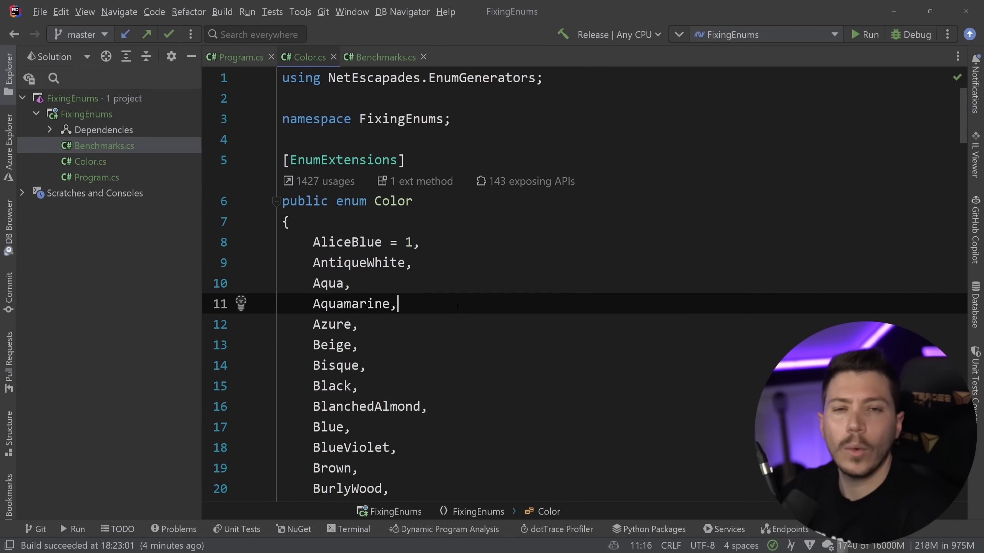
{"action": "key", "text": "Enter"}
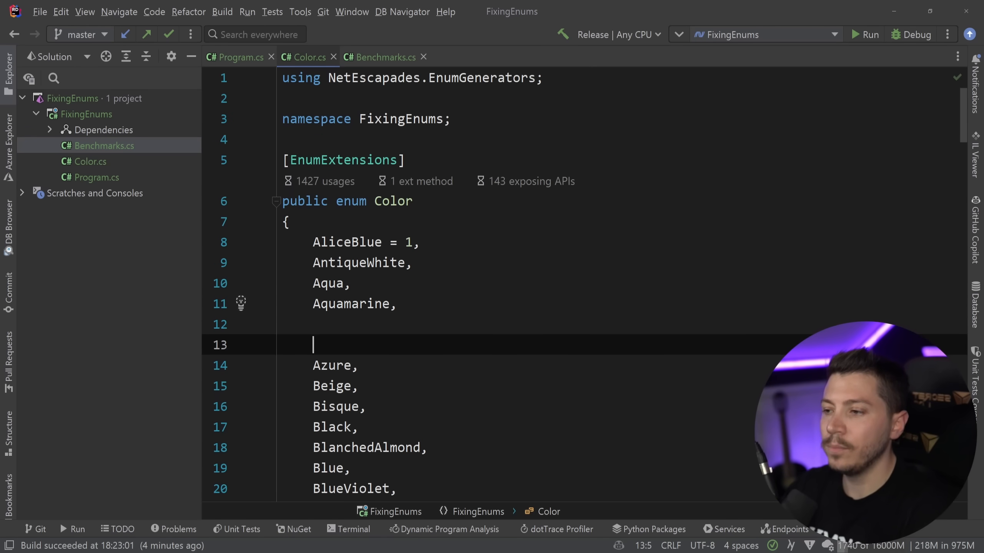
{"action": "scroll", "scroll_direction": "down", "scroll_amount": 3}
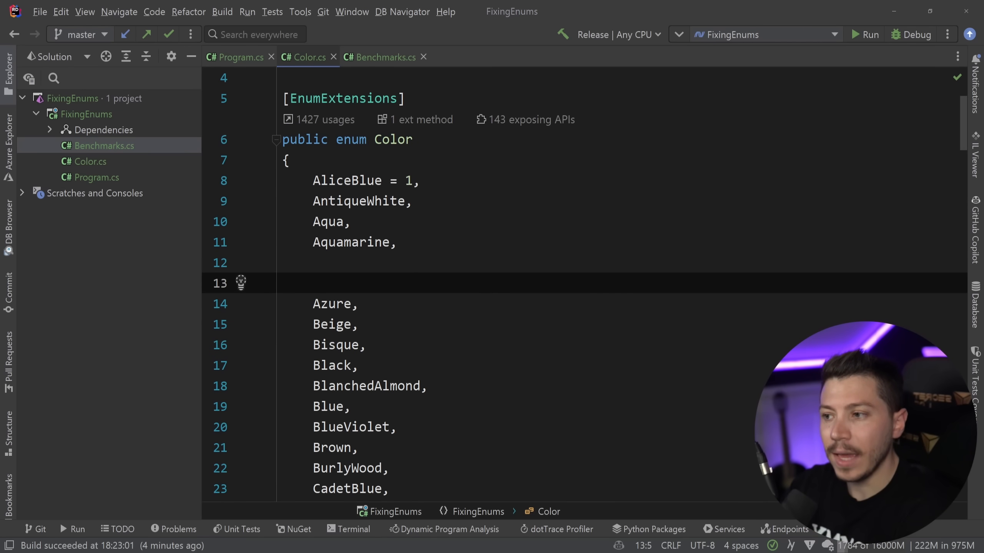
{"action": "type", "text": "[Display(Name = ="}
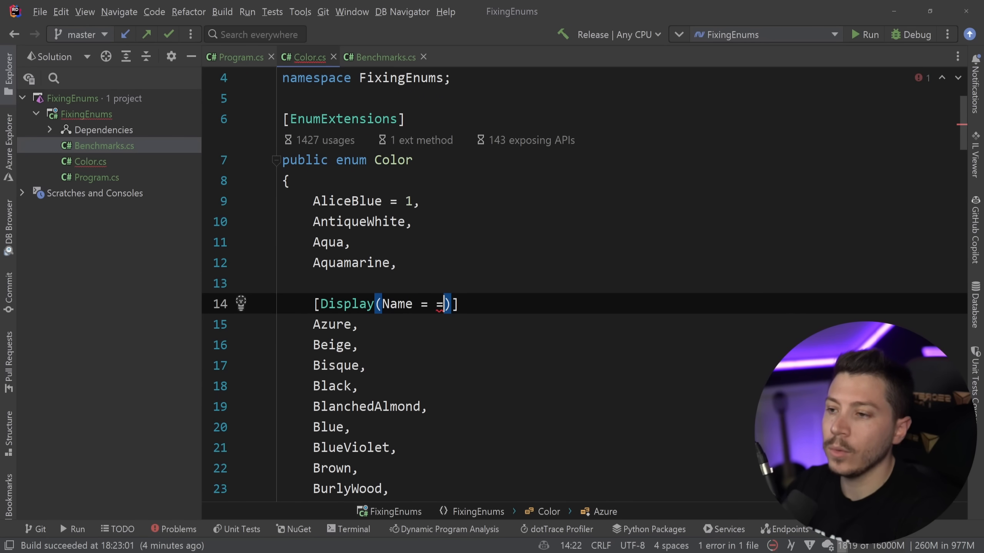
{"action": "type", "text": "\"AWS\""}
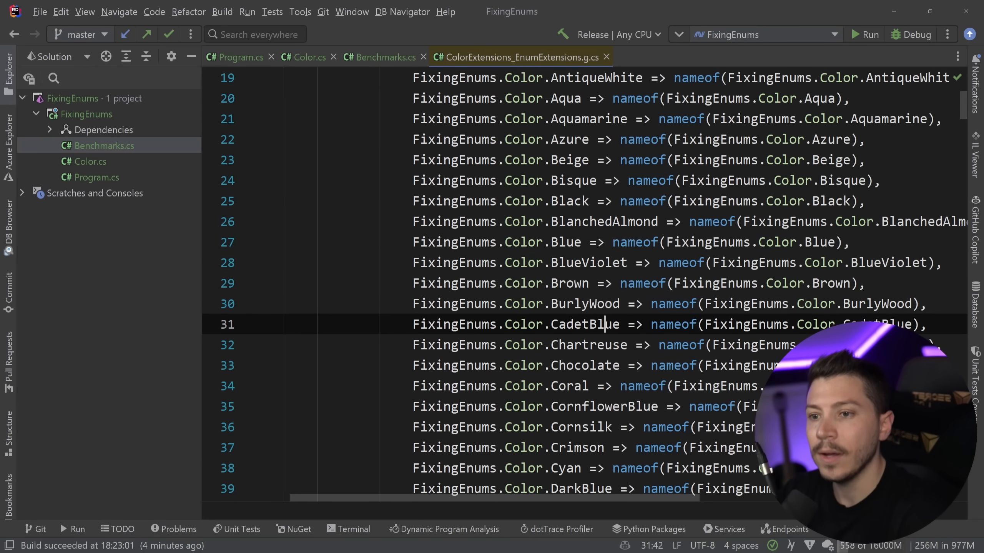
Step: Scroll the generated extensions to the IsDefined switch and mark its AliceBlue entry
{"action": "scroll", "scroll_direction": "down", "scroll_amount": 3}
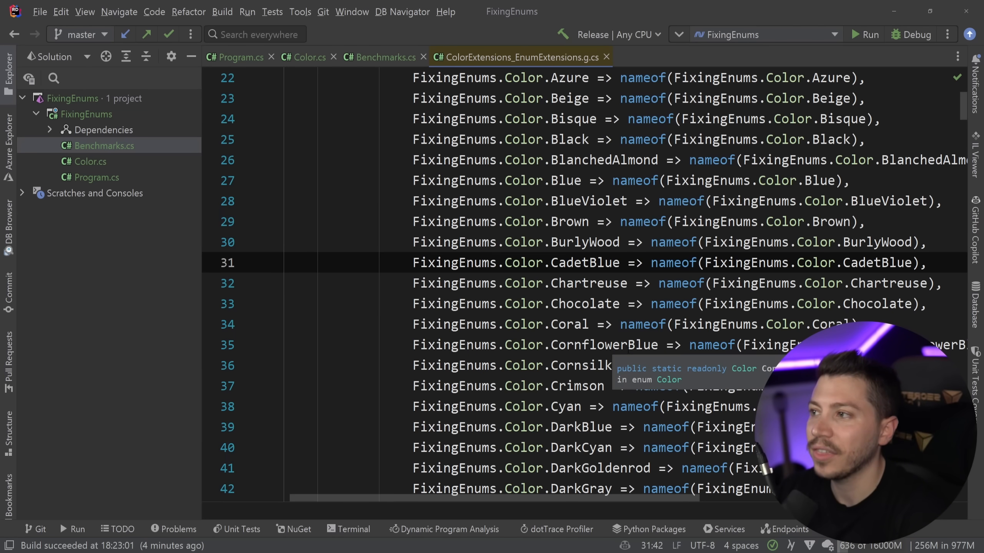
{"action": "scroll", "scroll_direction": "up", "scroll_amount": 3}
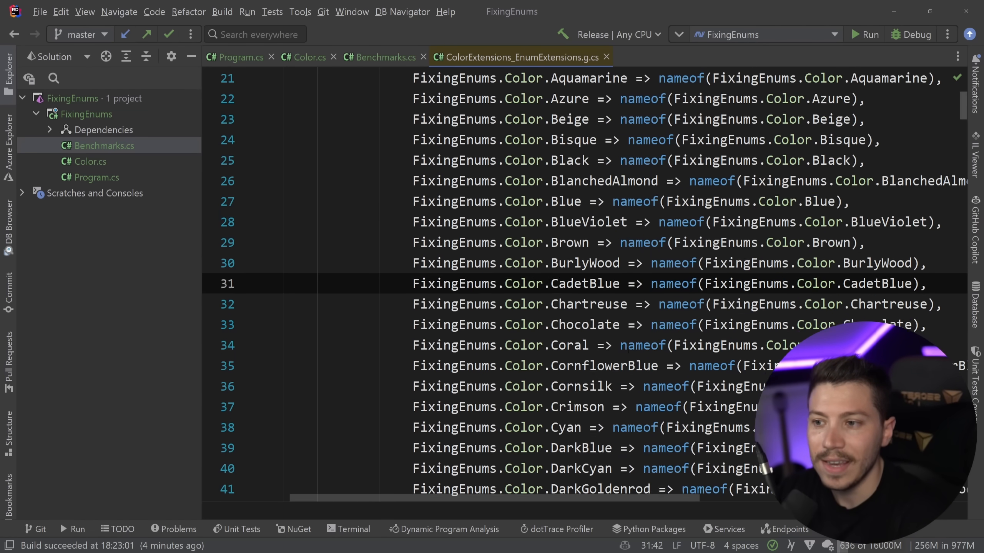
{"action": "scroll", "scroll_direction": "down", "scroll_amount": 3}
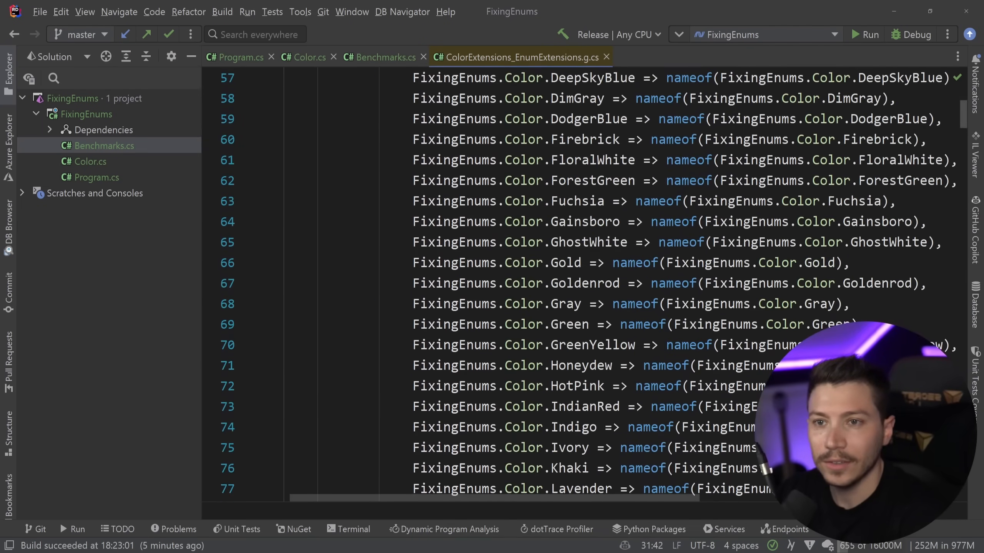
{"action": "scroll", "scroll_direction": "down", "scroll_amount": 3}
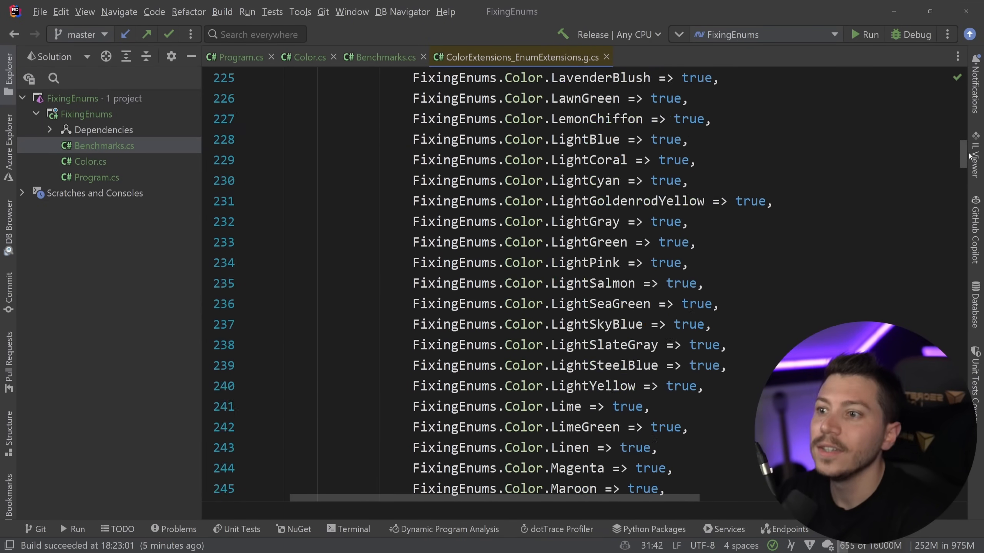
{"action": "scroll", "scroll_direction": "up", "scroll_amount": 3}
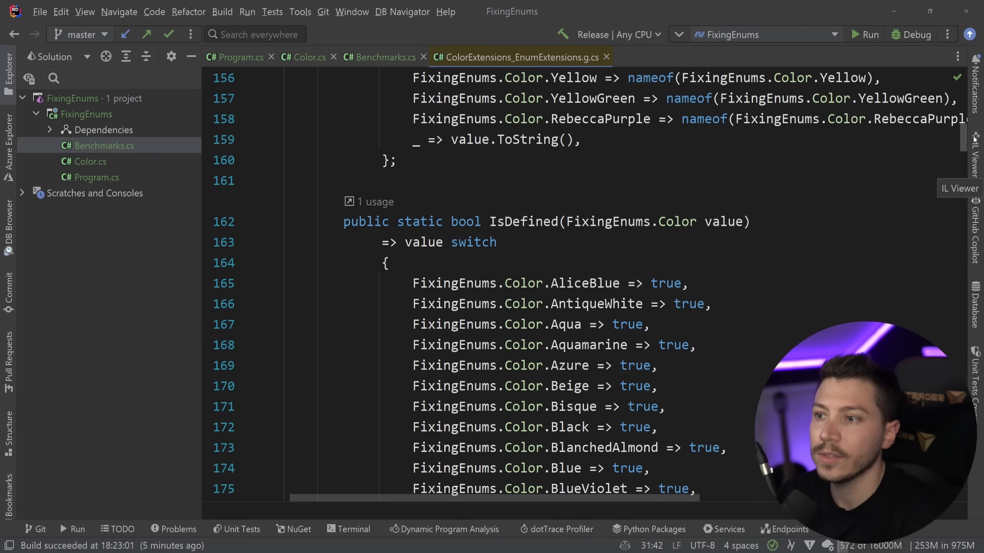
{"action": "double_click", "coordinate": [525, 183]}
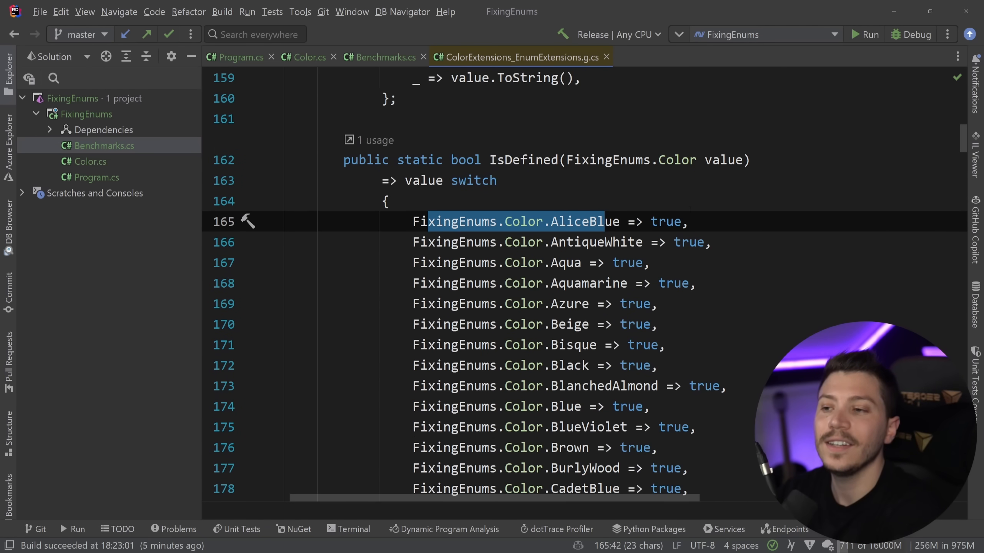
Step: Point out IsDefined's false fallback and scroll through the TryParse overloads
{"action": "scroll", "scroll_direction": "down", "scroll_amount": 3}
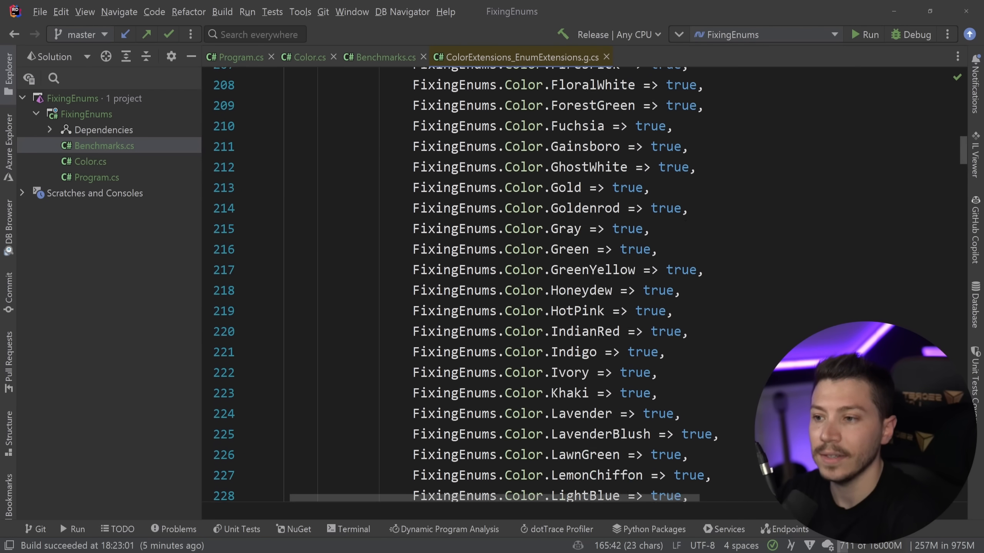
{"action": "scroll", "scroll_direction": "down", "scroll_amount": 3}
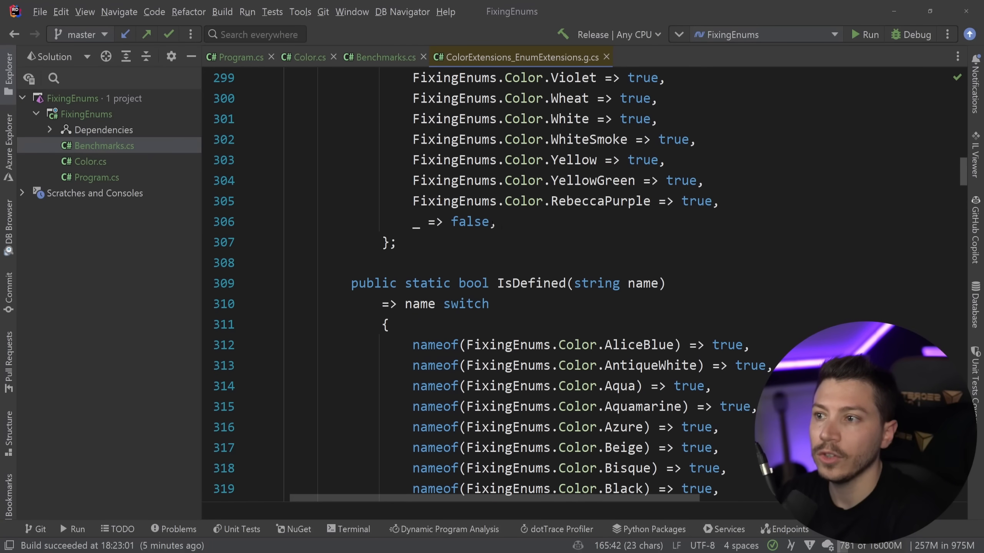
{"action": "double_click", "coordinate": [470, 222]}
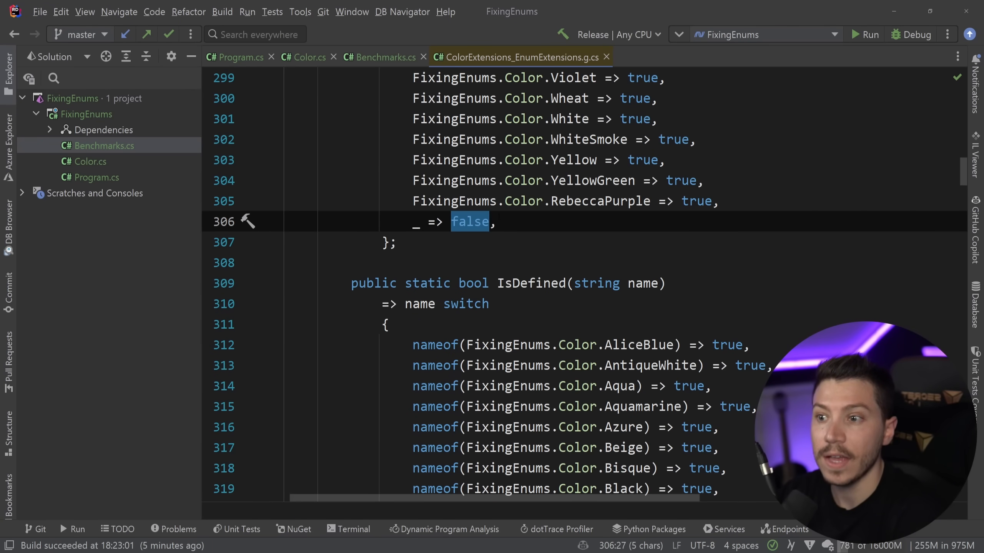
{"action": "scroll", "scroll_direction": "up", "scroll_amount": 3}
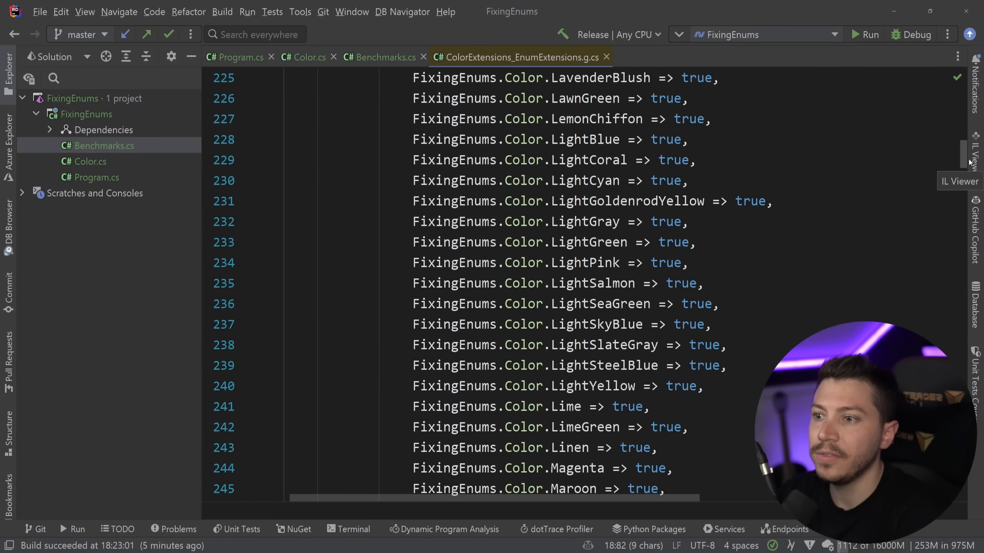
{"action": "scroll", "scroll_direction": "down", "scroll_amount": 3}
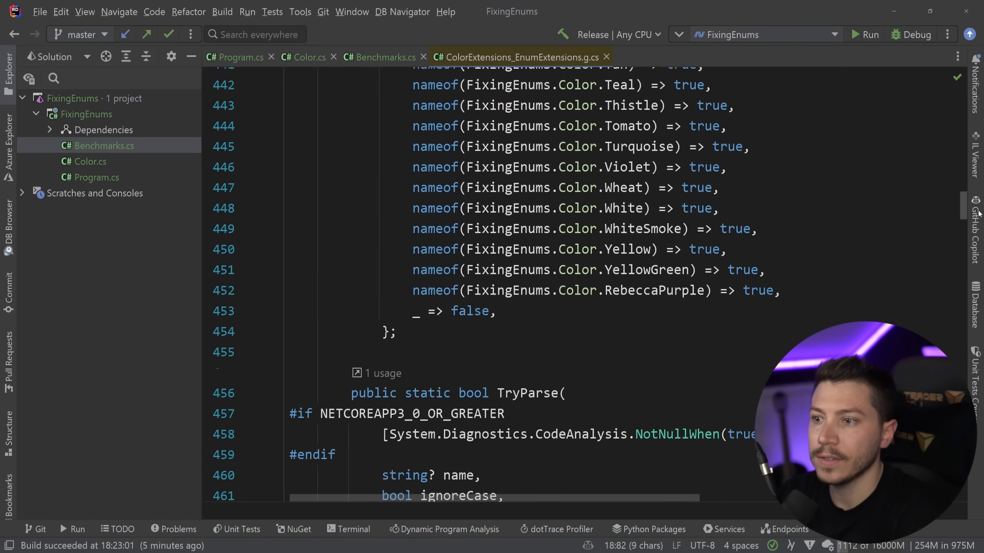
{"action": "scroll", "scroll_direction": "down", "scroll_amount": 3}
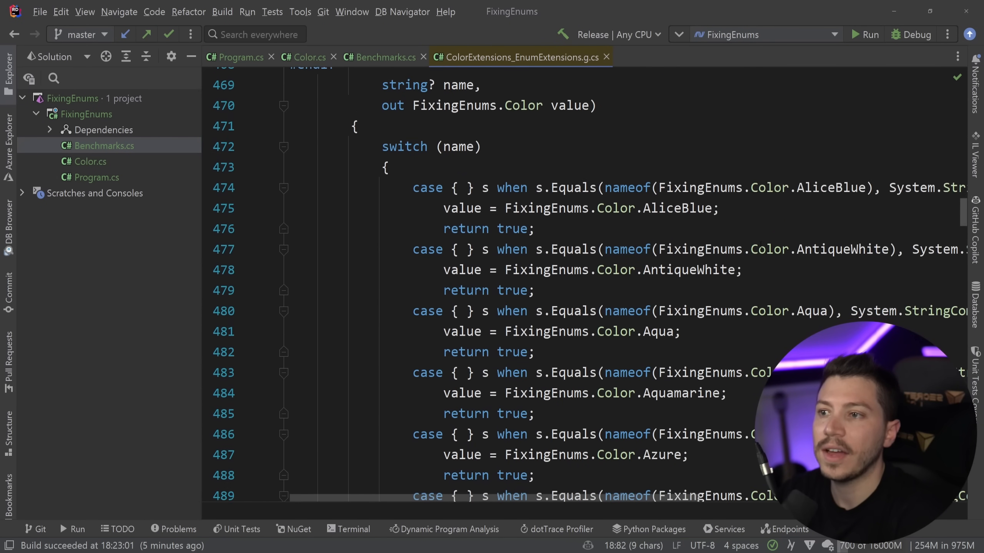
{"action": "scroll", "scroll_direction": "up", "scroll_amount": 3}
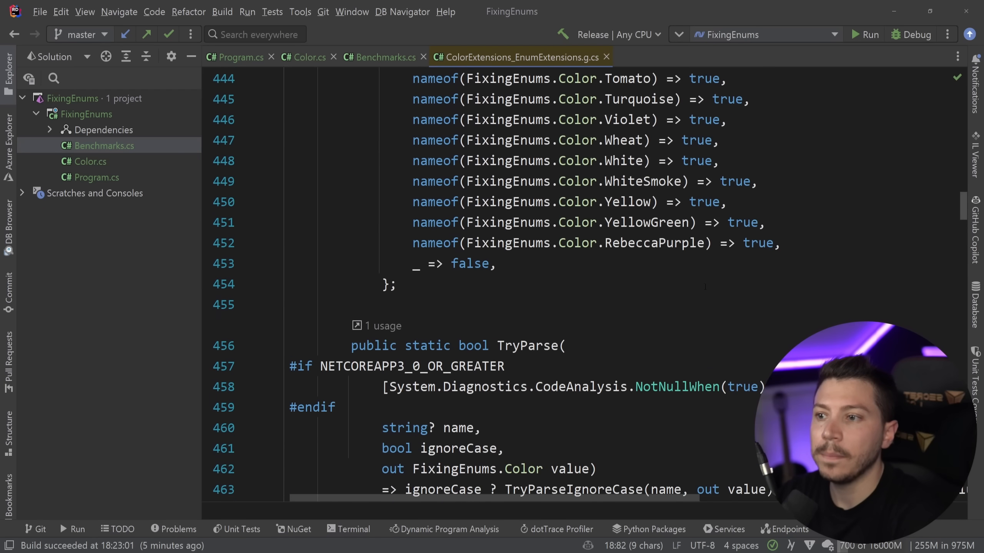
{"action": "scroll", "scroll_direction": "down", "scroll_amount": 3}
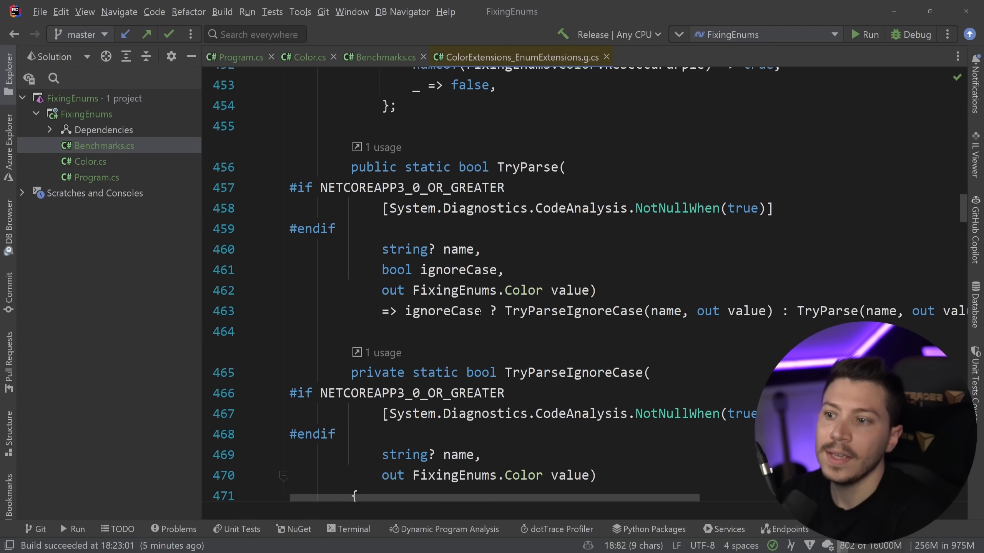
Step: Jump to the case-sensitive TryParse definition and scroll through its switch cases to GetValues
{"action": "left_click", "coordinate": [427, 310]}
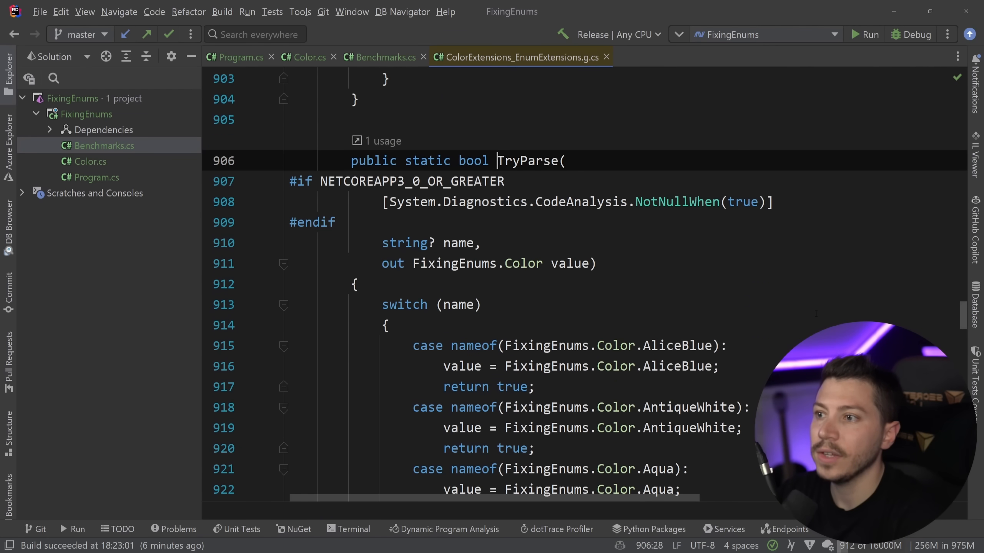
{"action": "scroll", "scroll_direction": "down", "scroll_amount": 3}
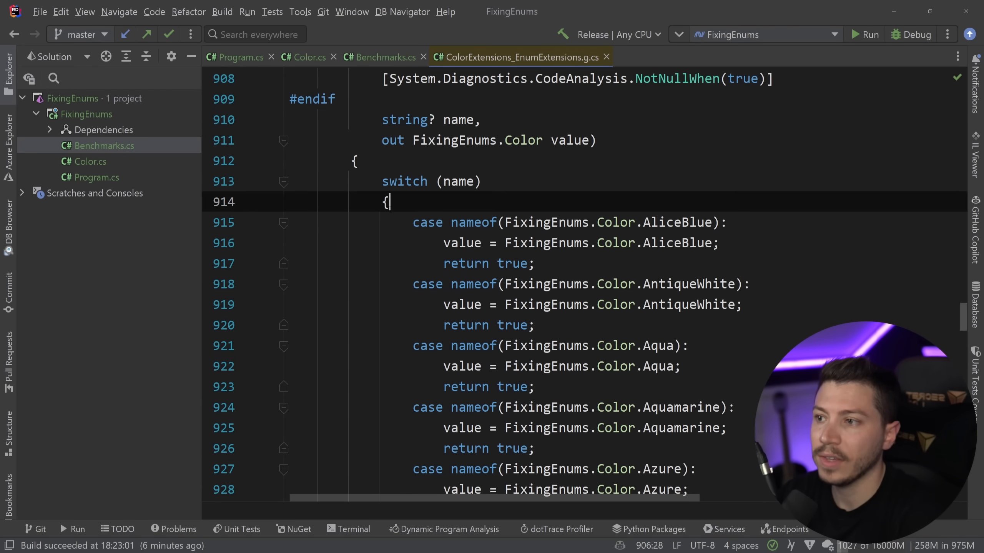
{"action": "scroll", "scroll_direction": "down", "scroll_amount": 3}
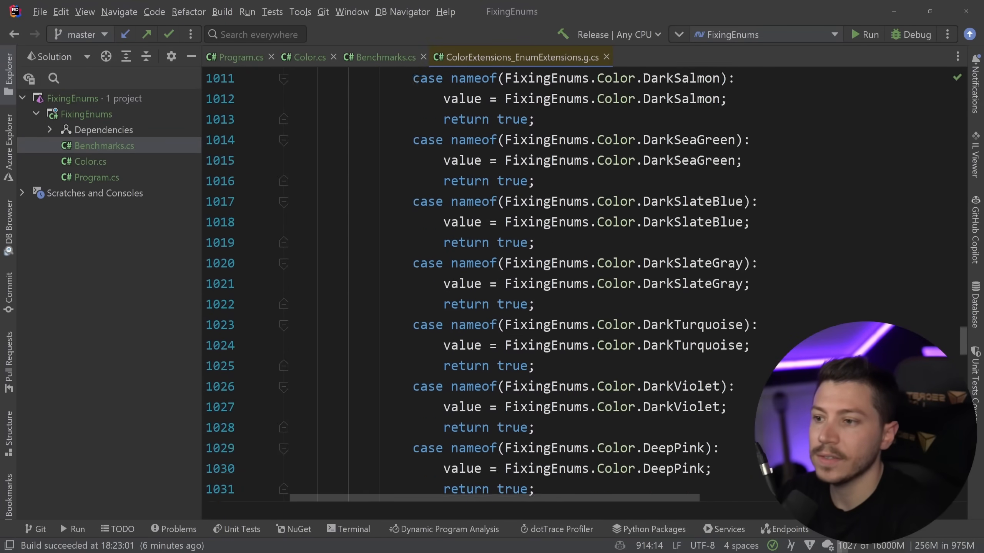
{"action": "scroll", "scroll_direction": "down", "scroll_amount": 3}
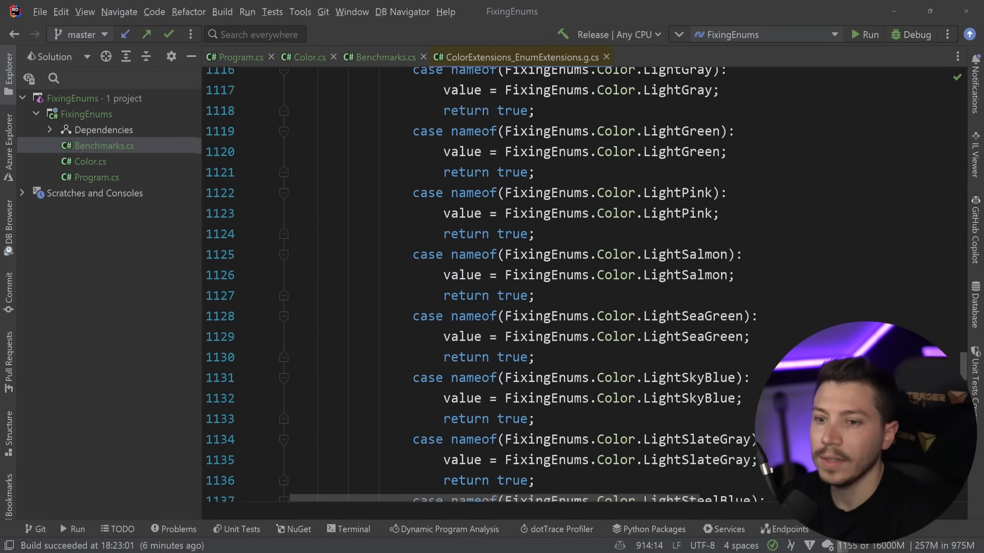
{"action": "scroll", "scroll_direction": "down", "scroll_amount": 3}
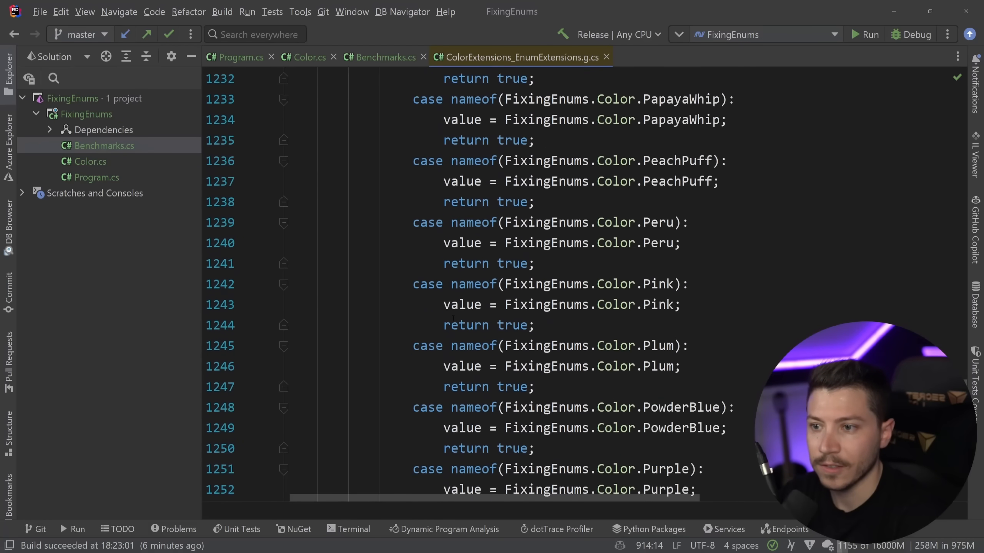
{"action": "scroll", "scroll_direction": "down", "scroll_amount": 3}
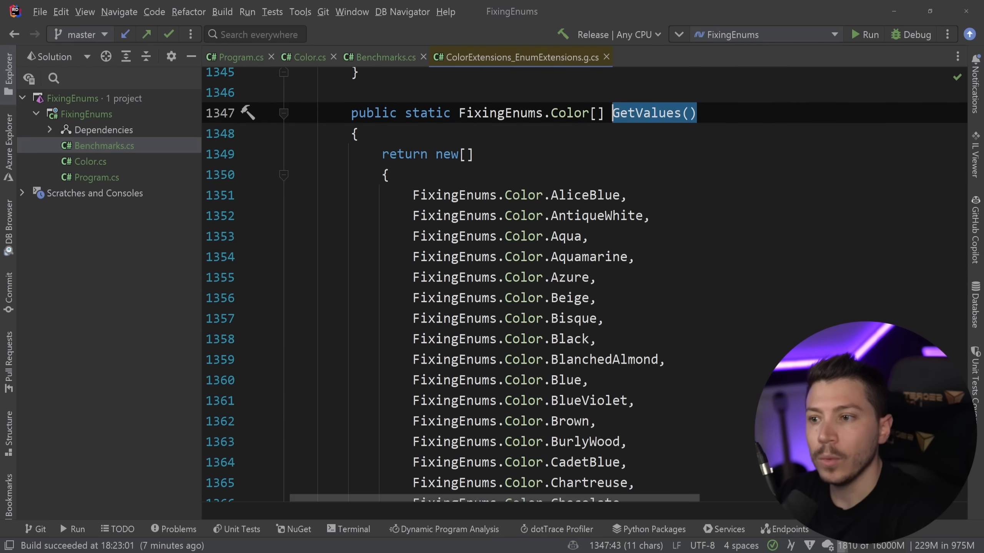
Step: Mark the generated GetNames method, then return to Program.cs with the benchmark runner
{"action": "scroll", "scroll_direction": "down", "scroll_amount": 3}
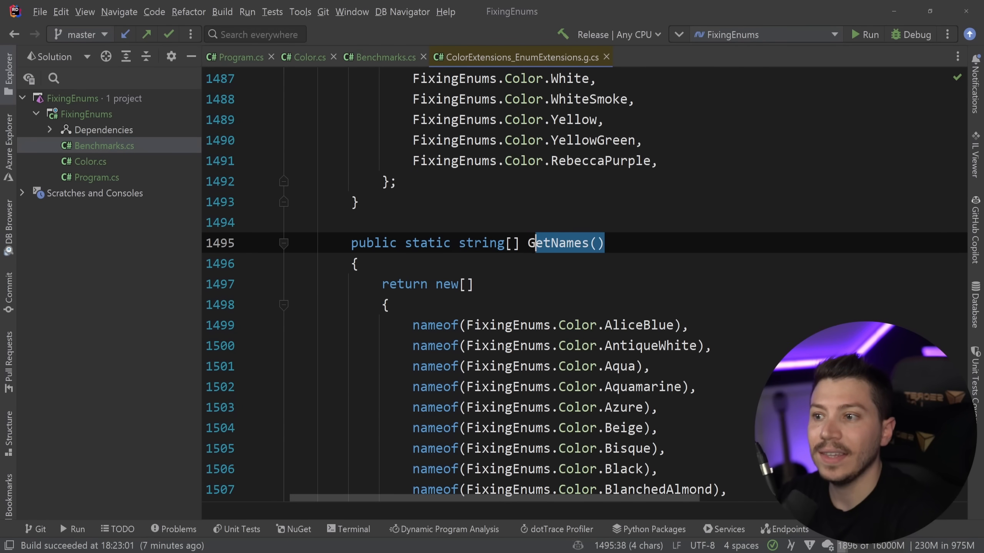
{"action": "double_click", "coordinate": [562, 243]}
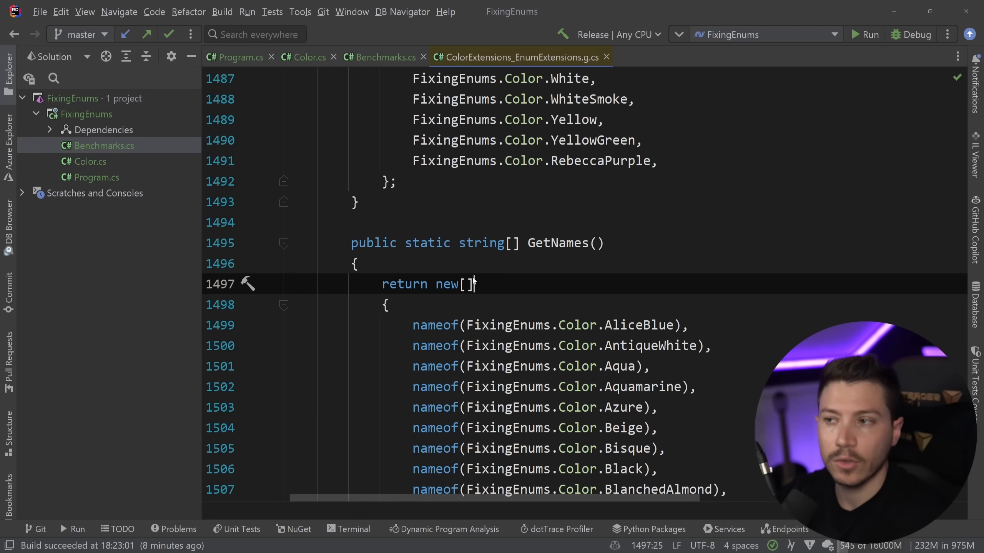
{"action": "left_click", "coordinate": [238, 56]}
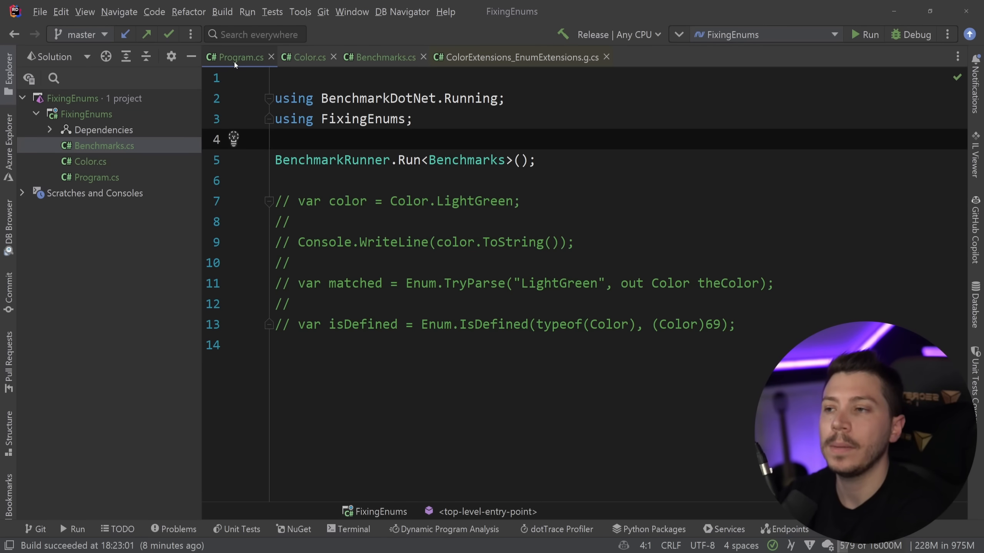
{"action": "left_click", "coordinate": [276, 139]}
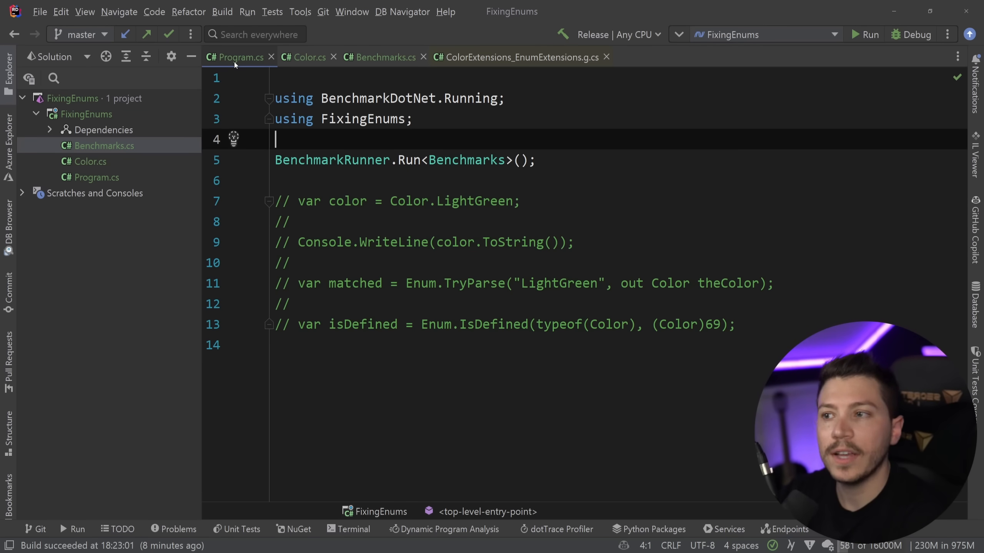